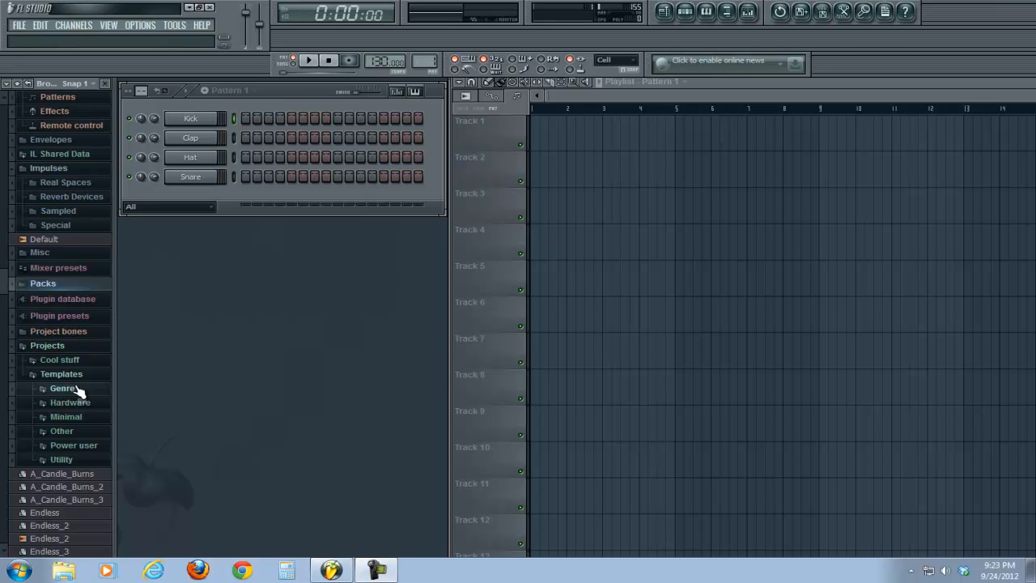
Insert a Sytrus generator channel from the Kick channel's Insert menu.
click(191, 177)
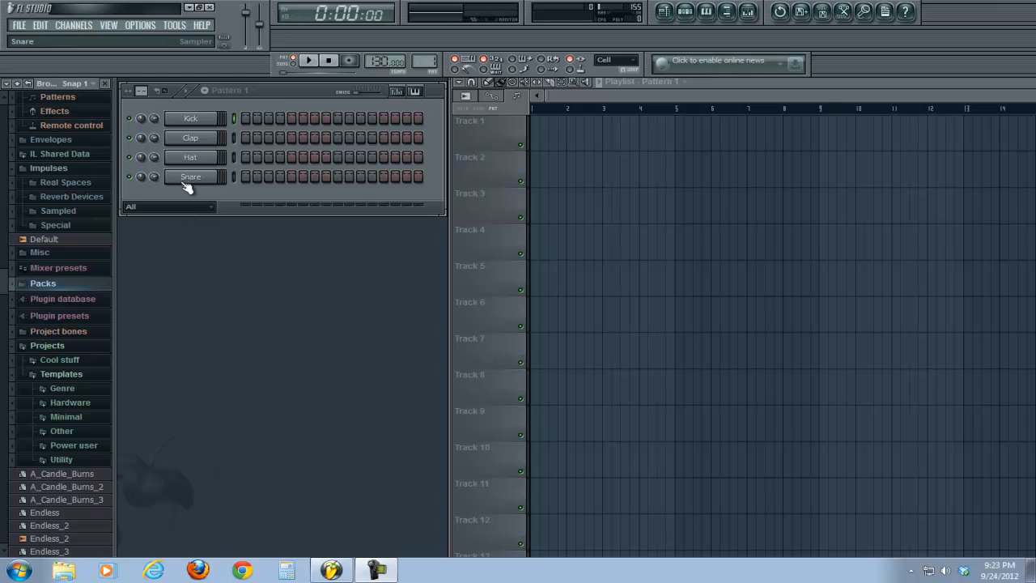
right_click(190, 118)
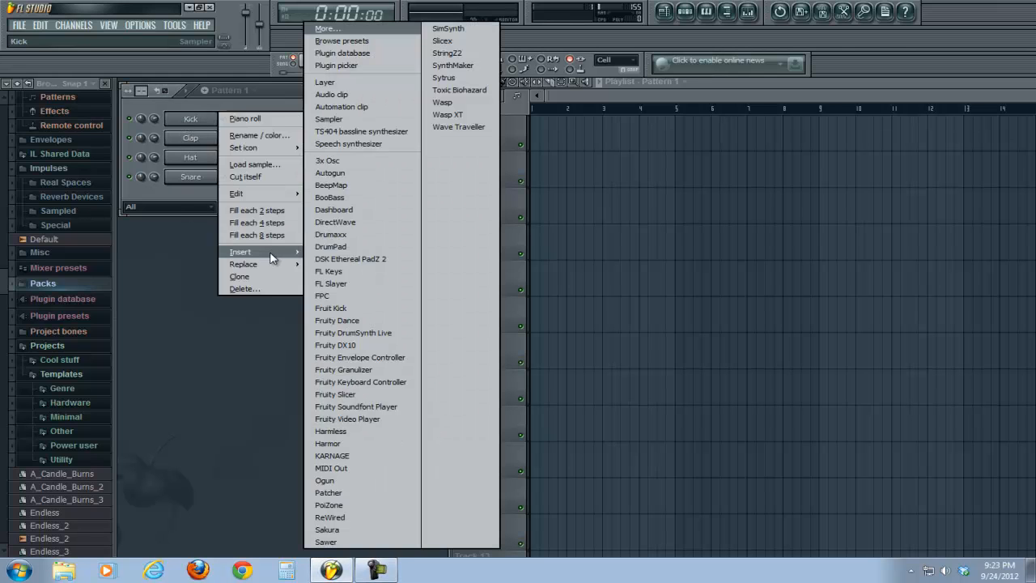
mouse_move(443, 78)
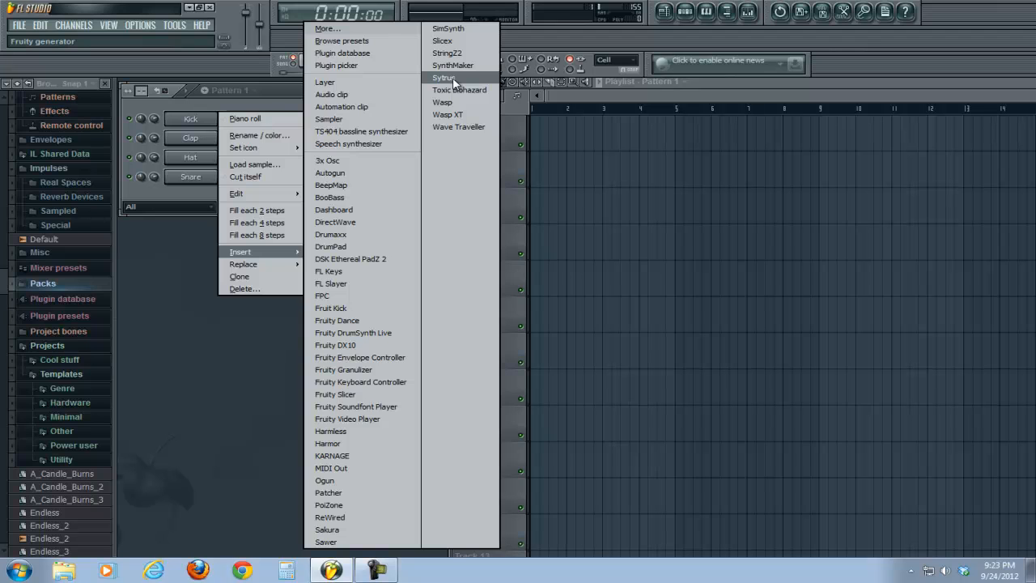
click(444, 78)
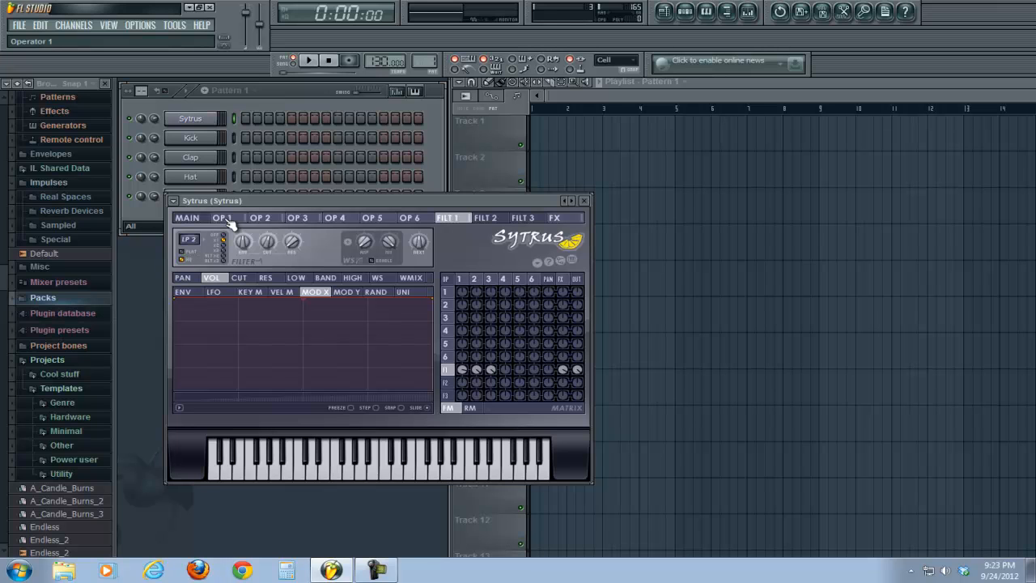
Browse Sytrus operators 1 and 3, load the SatanFM Bass preset, then close the editor.
click(222, 217)
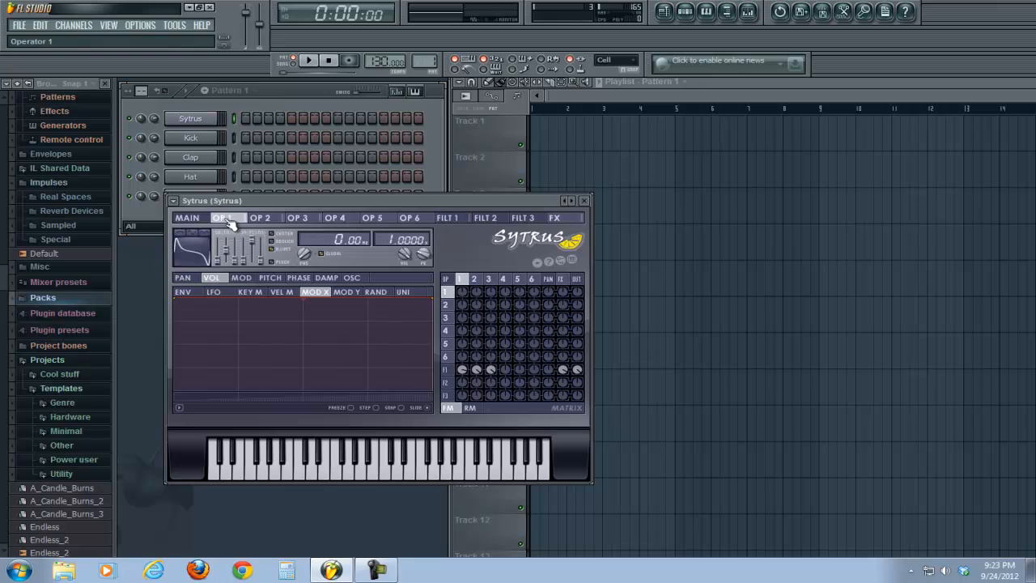
click(297, 217)
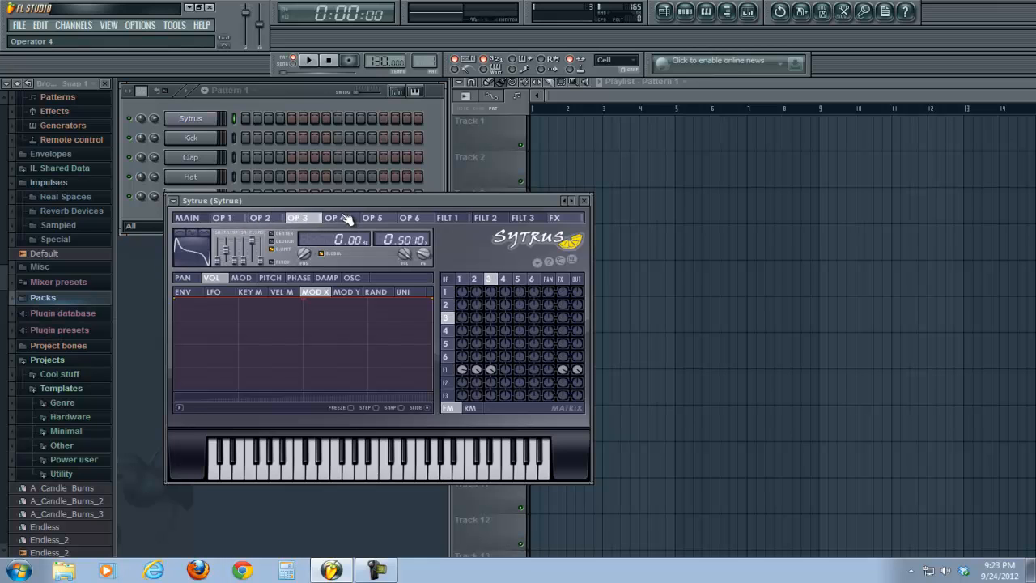
click(222, 217)
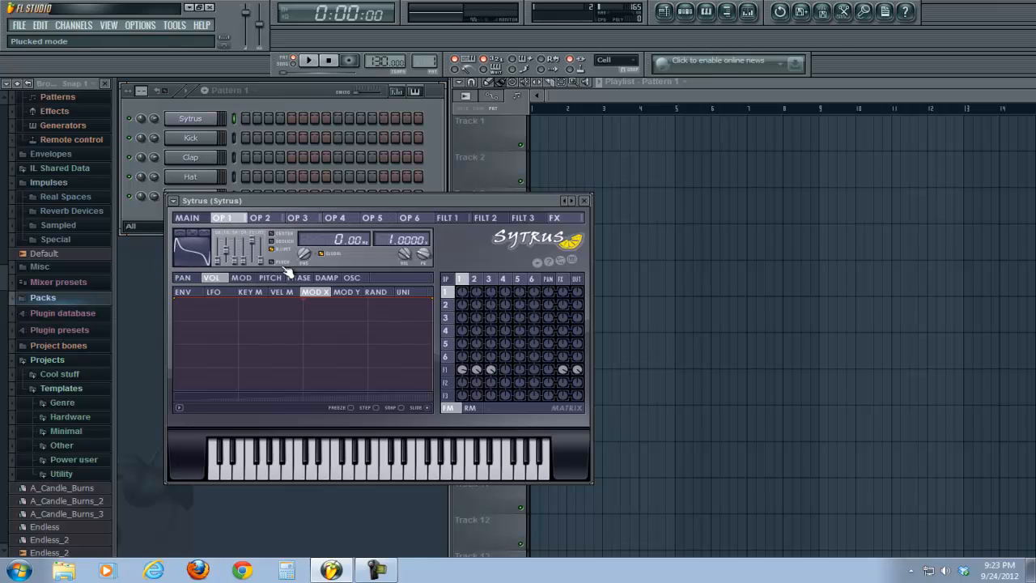
click(187, 217)
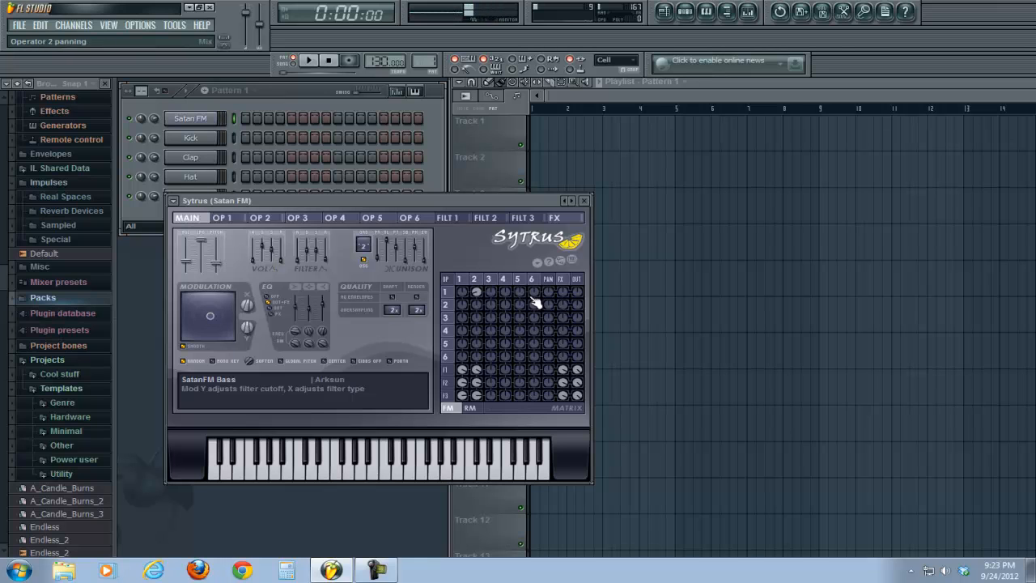
click(584, 200)
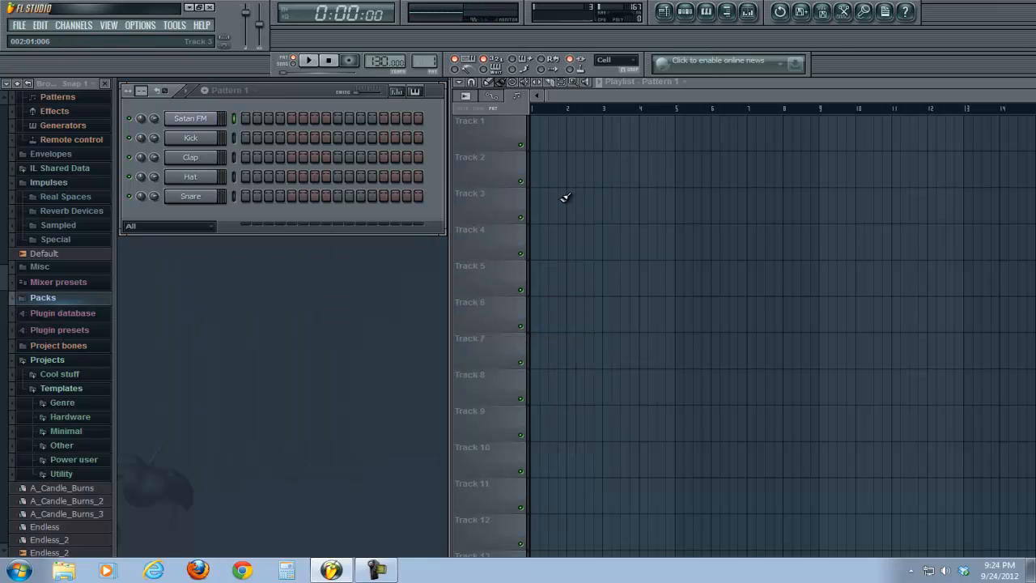
Set the Satan FM channel's FX target to mixer insert 5.
click(190, 118)
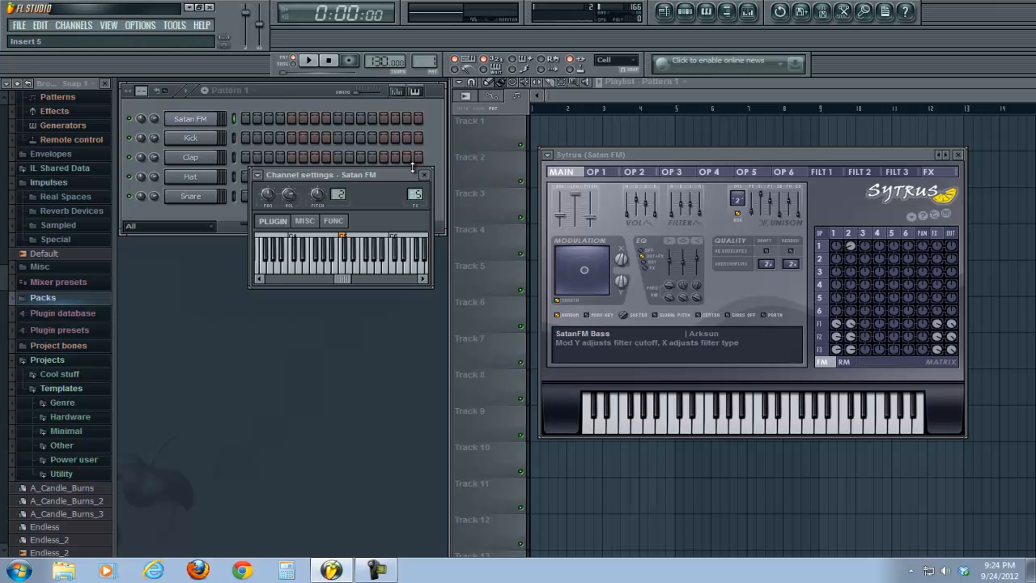
mouse_move(425, 175)
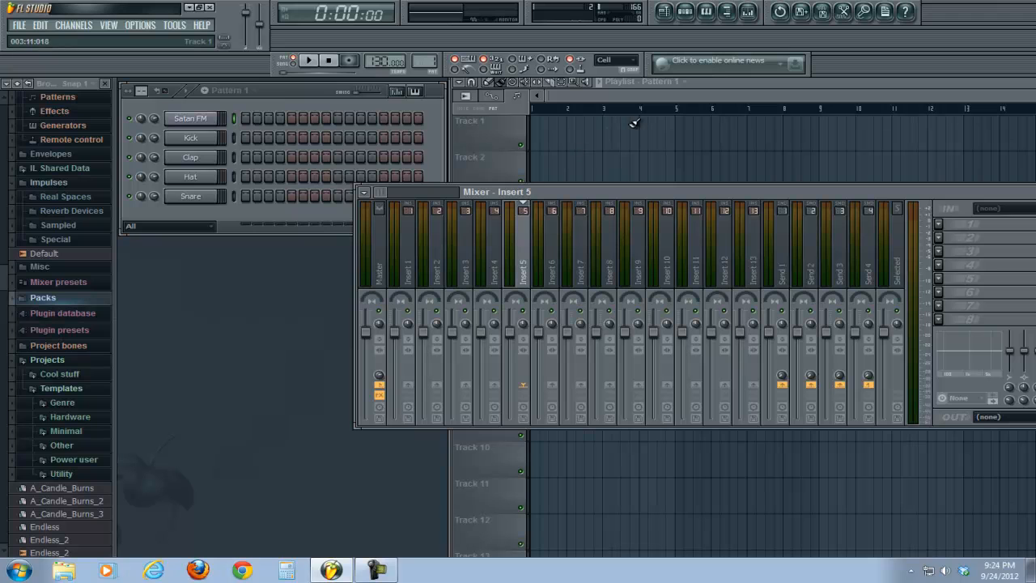
drag(496, 192, 285, 257)
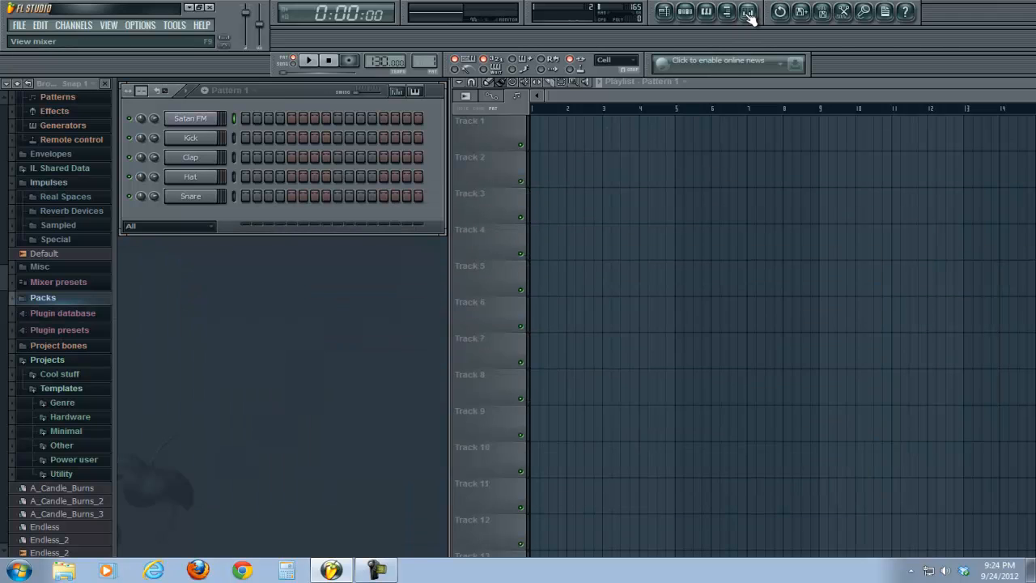
Open the Mixer and rename insert 5 to 'Satan' via Rename / color.
click(747, 13)
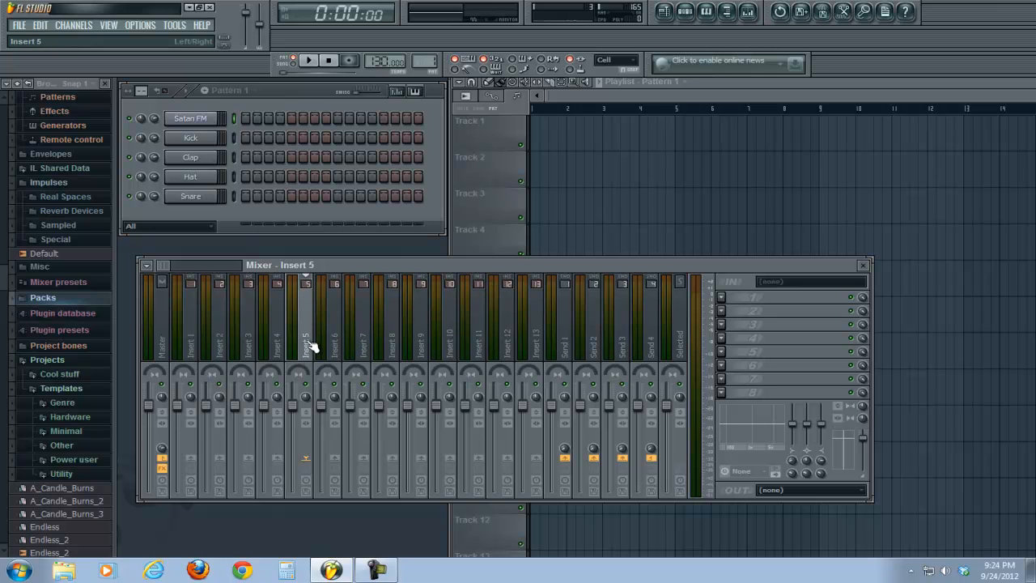
mouse_move(314, 328)
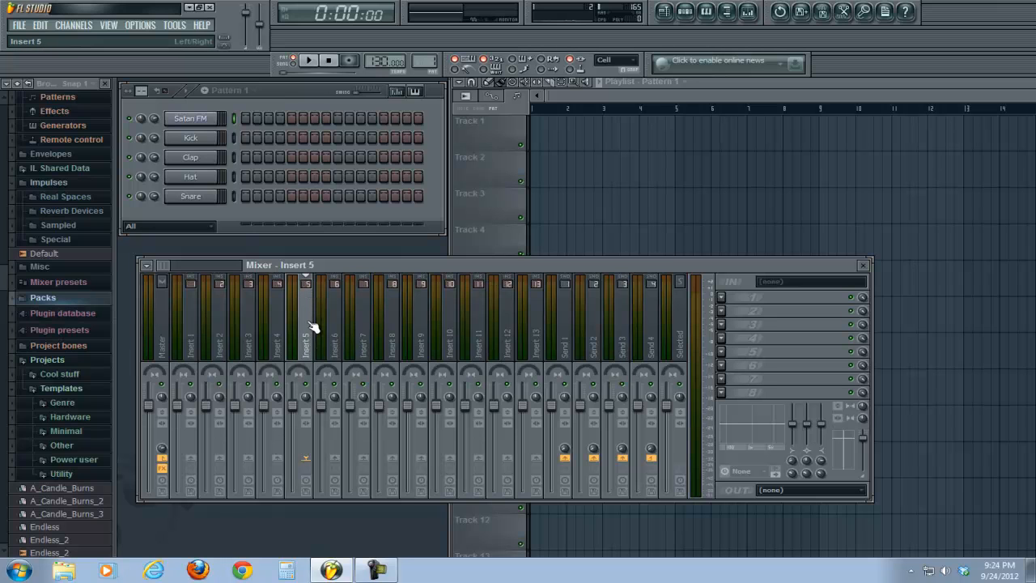
right_click(306, 340)
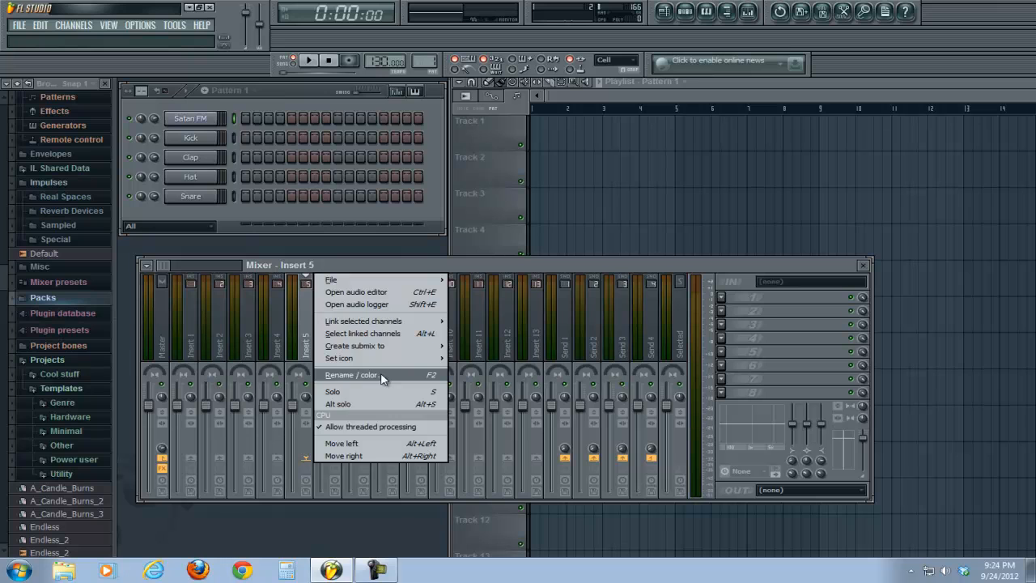
click(351, 374)
text(Satan)
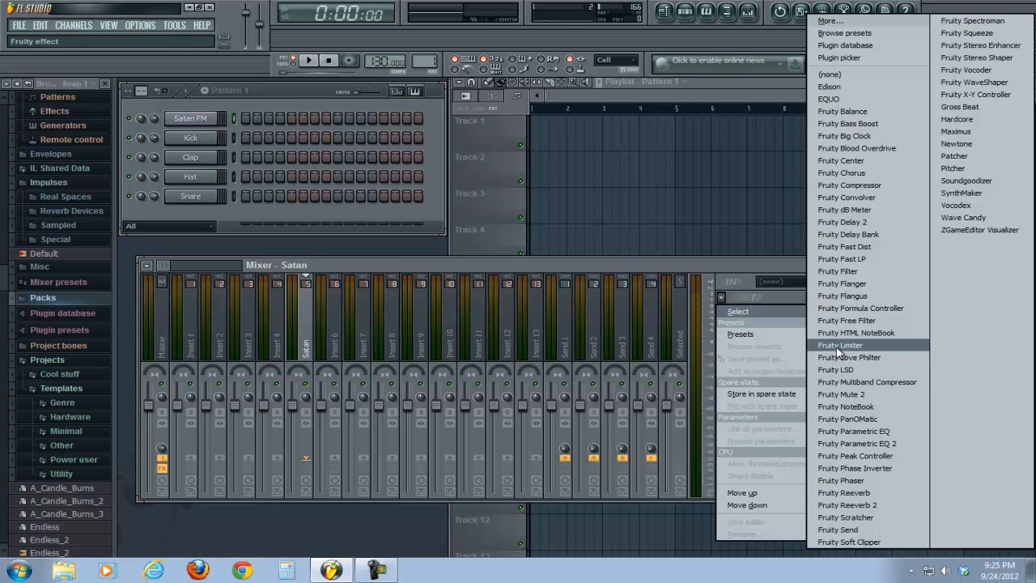
mouse_move(846, 320)
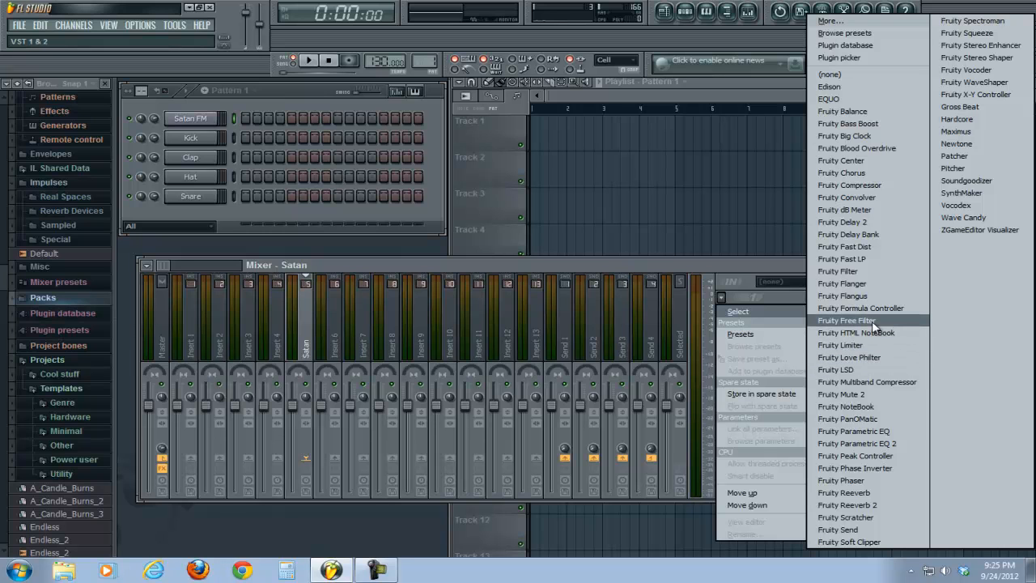
Load Fruity Free Filter into the Satan insert's first effect slot and open its editor.
click(847, 321)
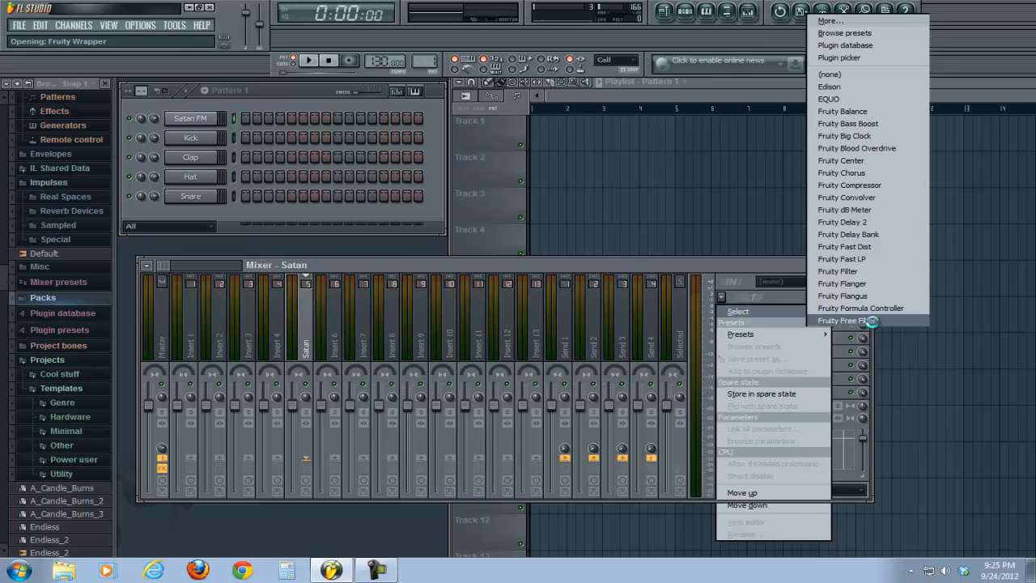
click(846, 321)
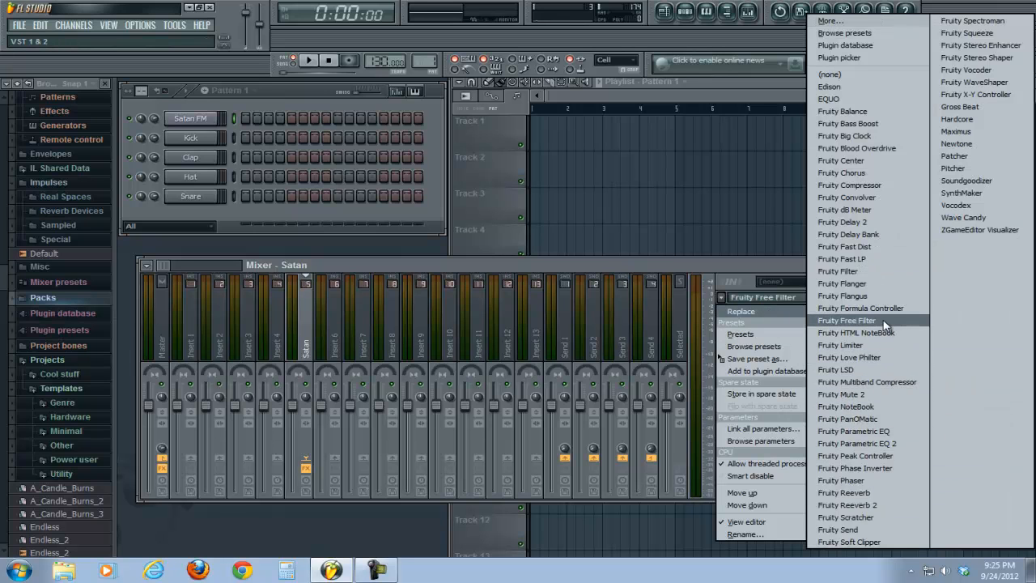
click(847, 320)
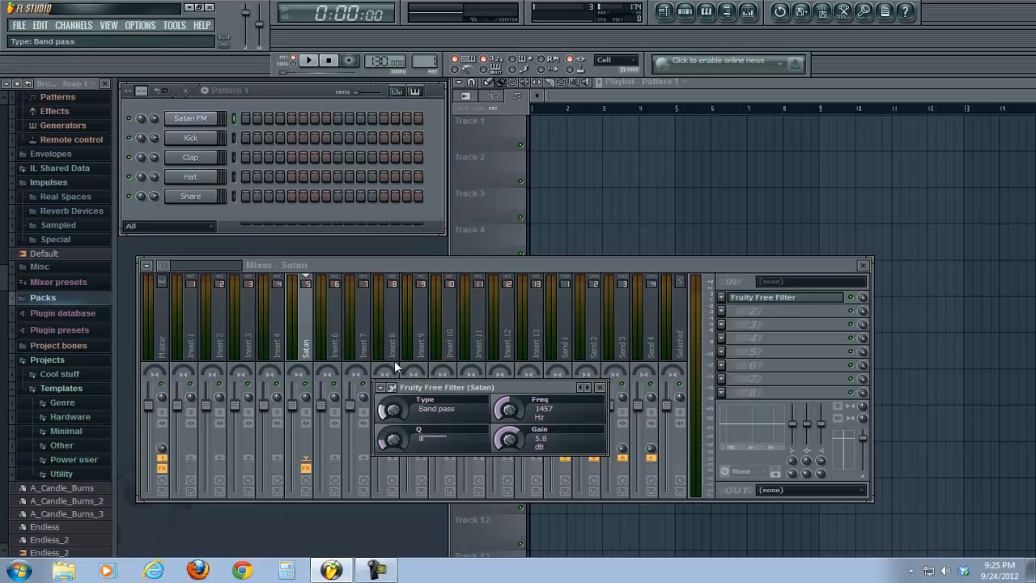
Turn the Free Filter's Type knob to Low pass and Freq to 16000 Hz.
drag(393, 409, 392, 401)
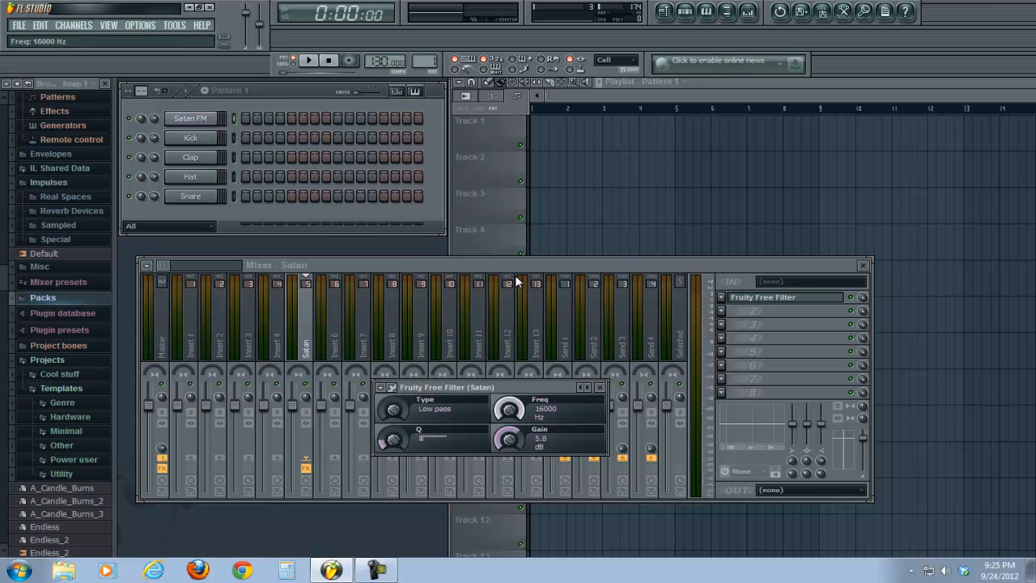
drag(509, 409, 509, 429)
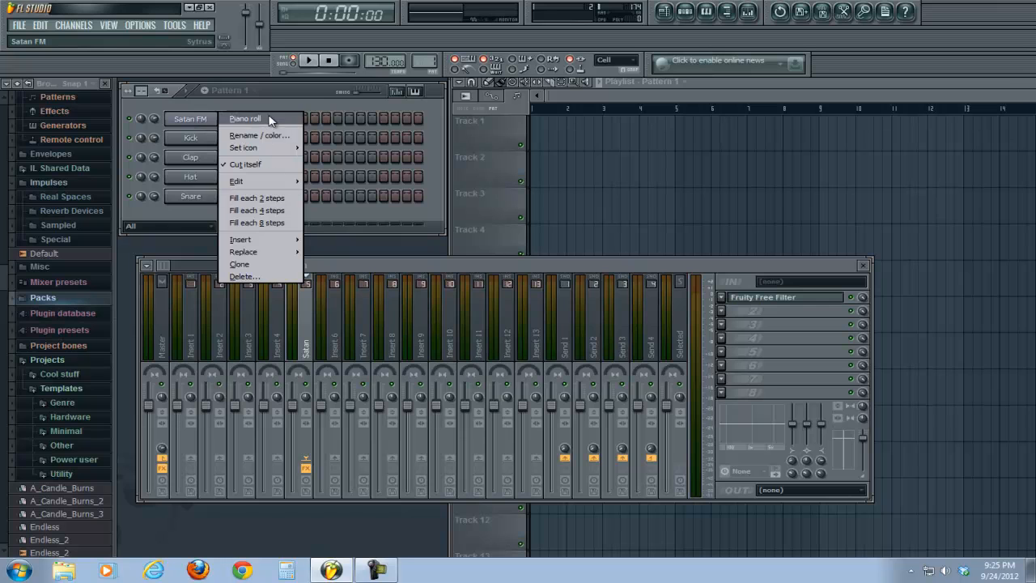
Draw the first notes in the Satan FM piano roll: a lengthened C4, then a one-beat note.
click(244, 118)
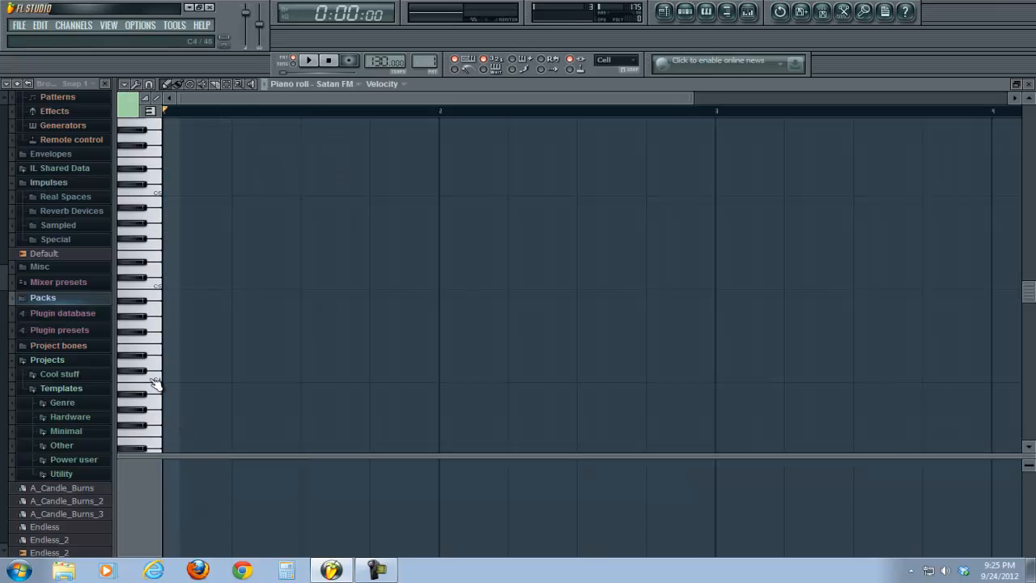
click(194, 378)
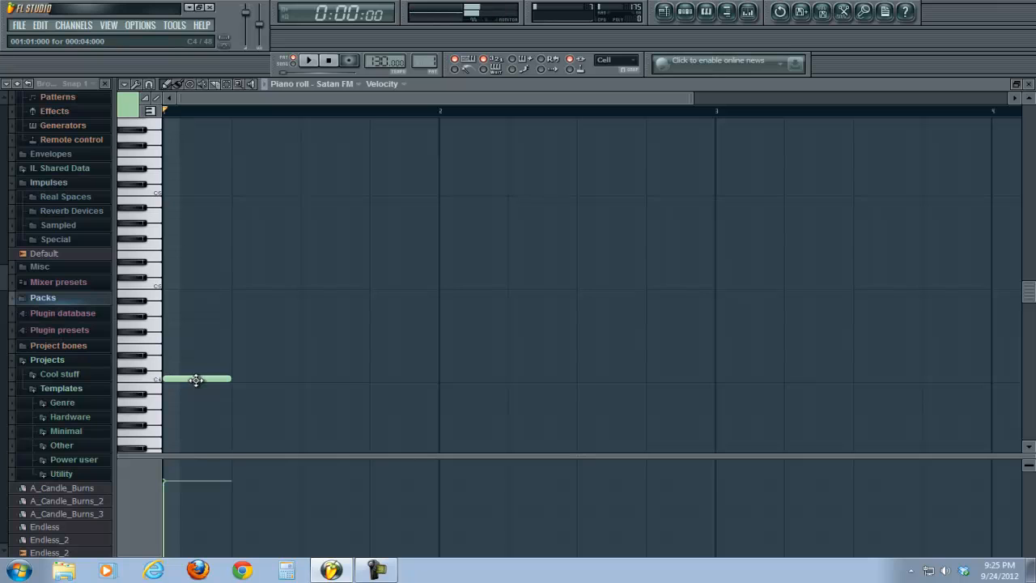
drag(229, 379, 243, 378)
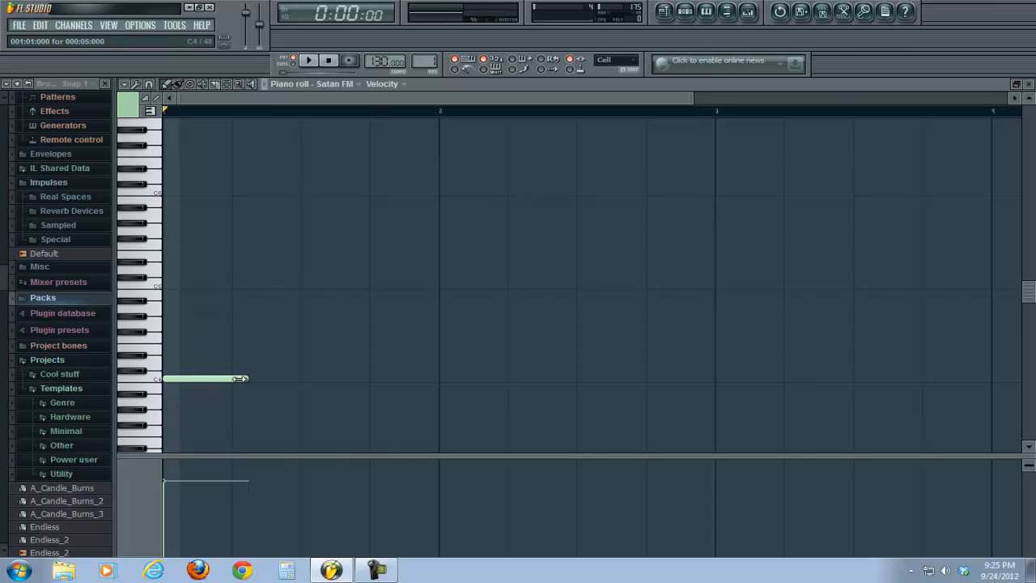
drag(242, 379, 300, 378)
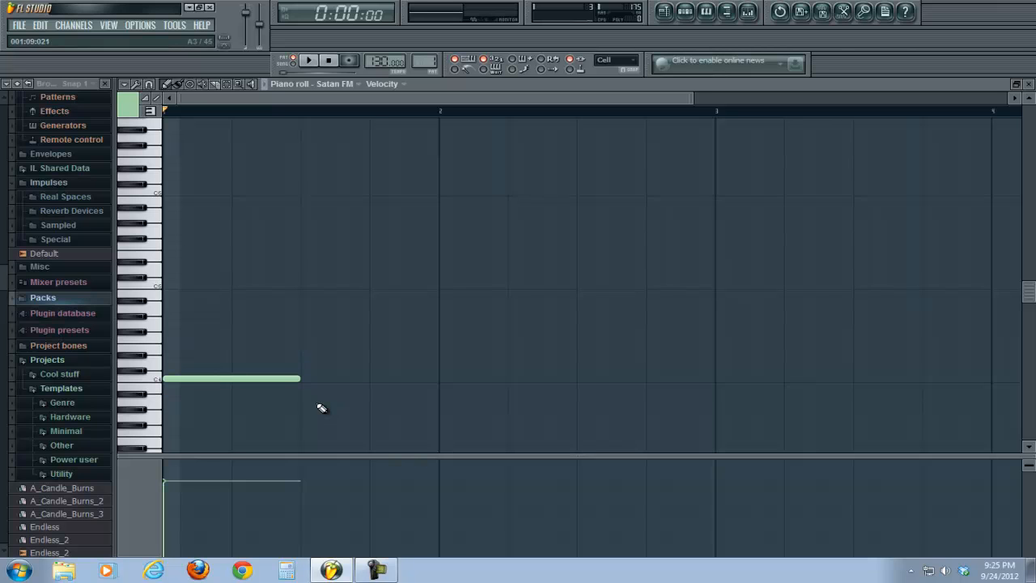
click(371, 394)
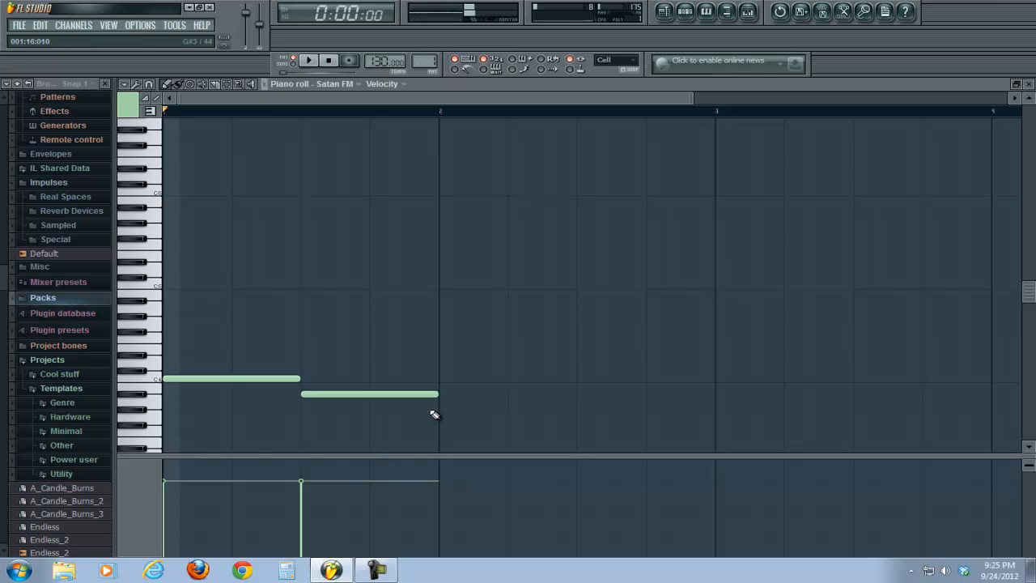
drag(437, 394, 370, 394)
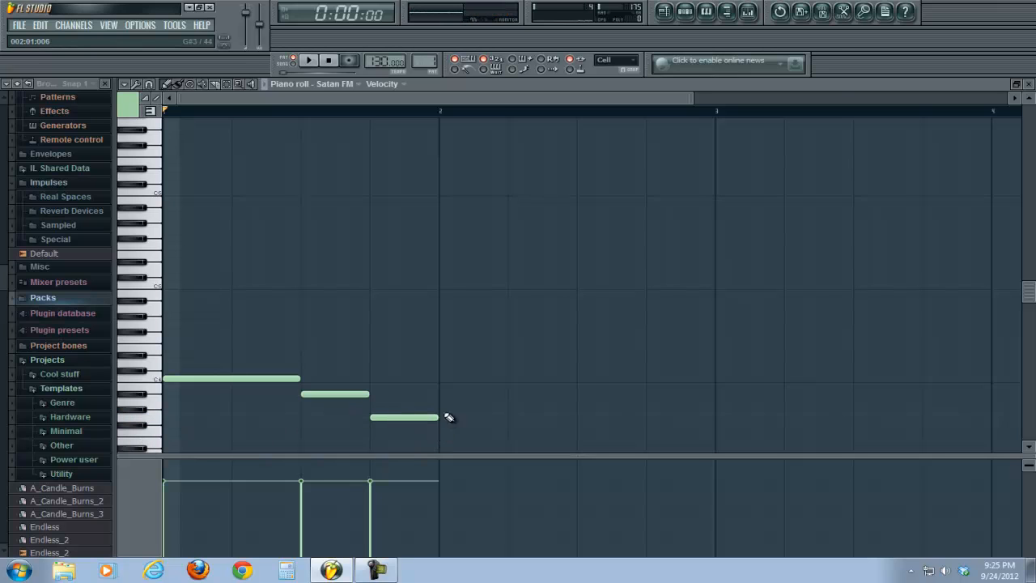
Audition the melody, add the higher remaining notes, and play back the finished six-note melody.
click(309, 60)
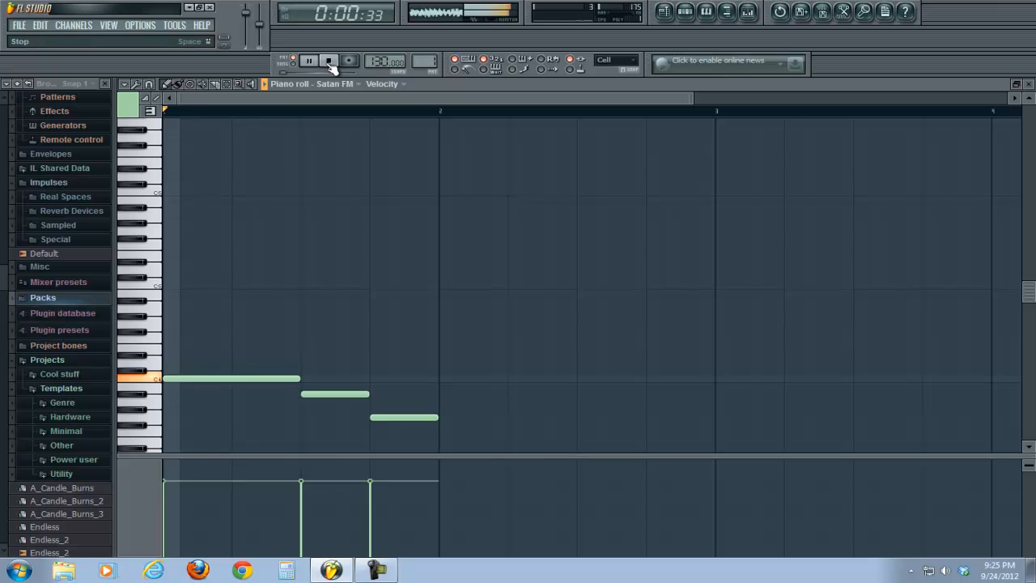
click(328, 61)
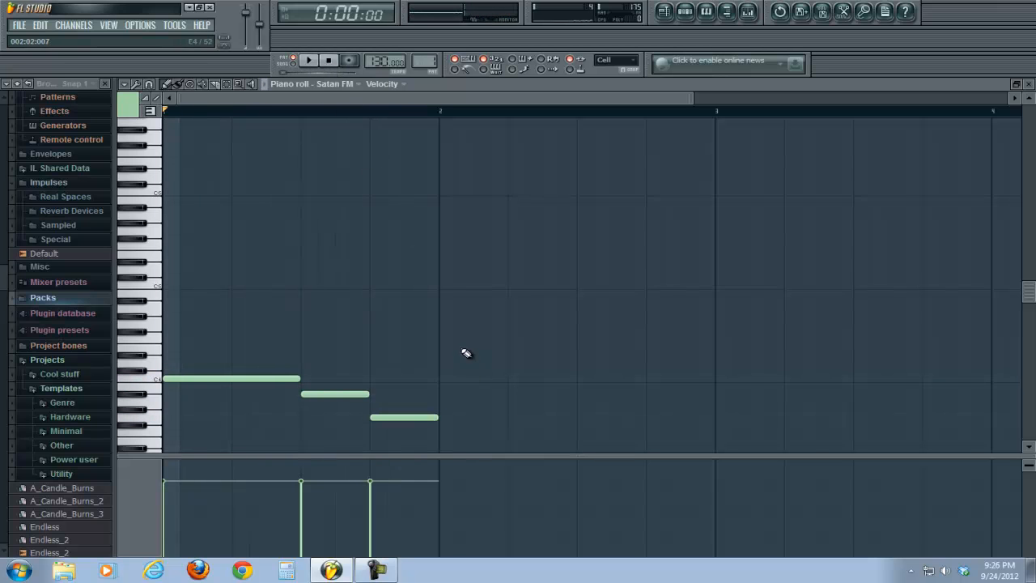
click(474, 348)
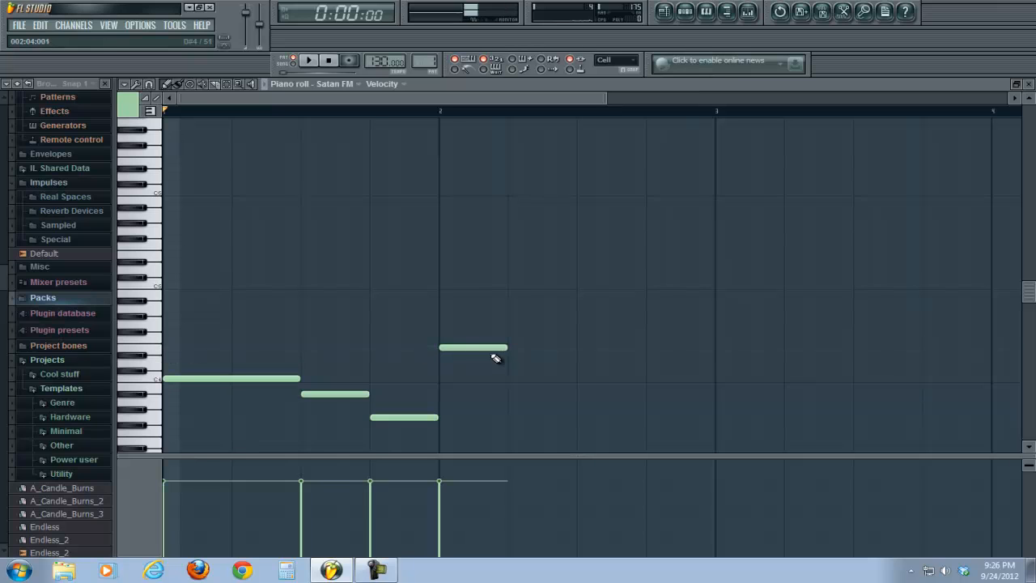
drag(498, 360, 578, 363)
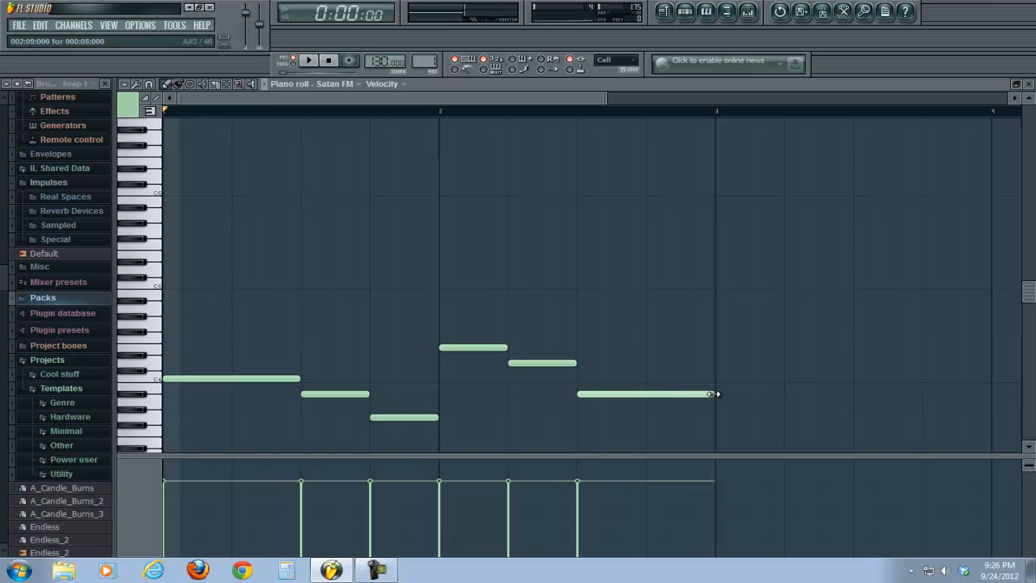
click(309, 61)
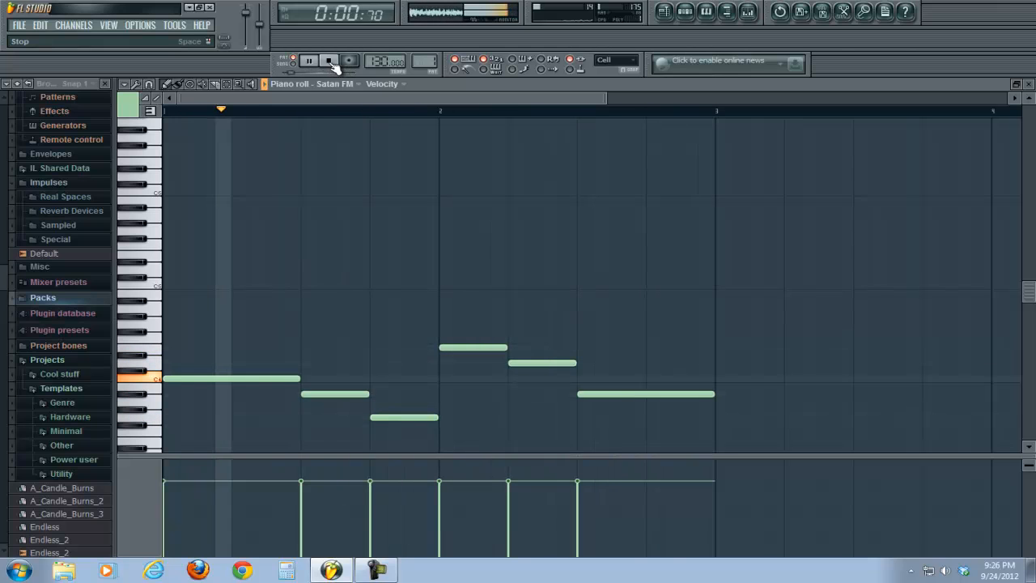
Stop playback and open the Satan insert's Fruity Free Filter window.
click(328, 60)
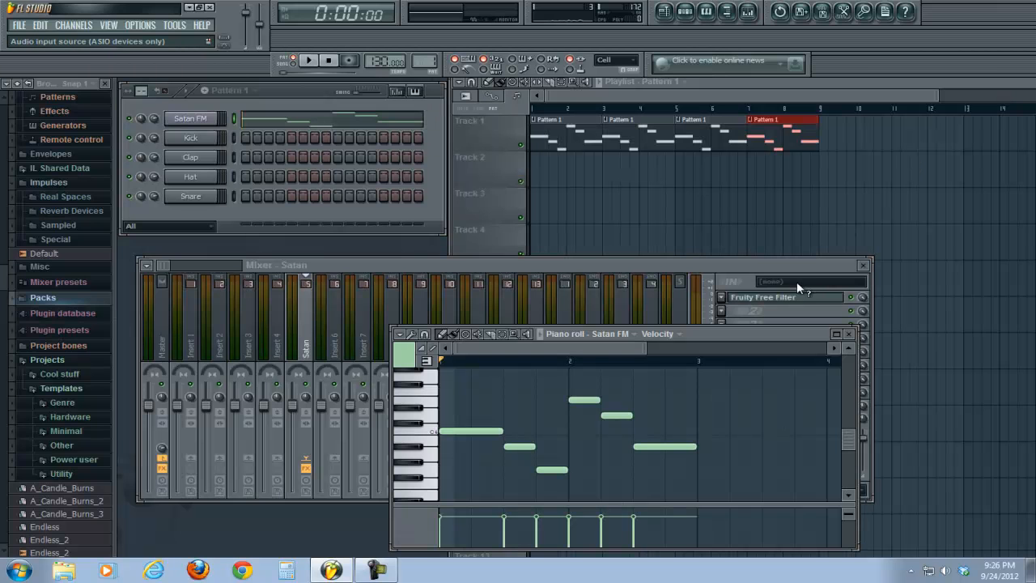
click(762, 296)
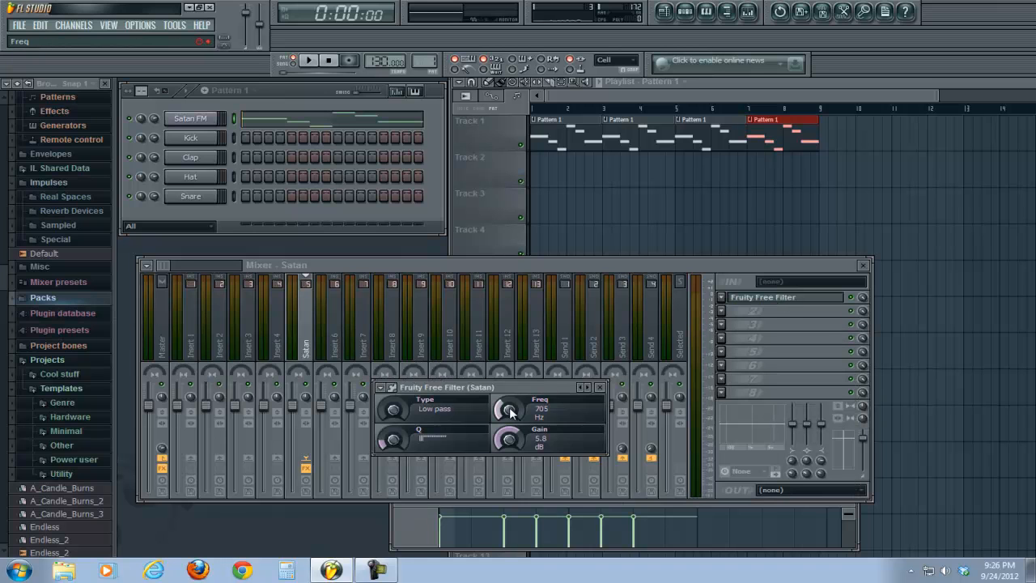
Edit the filter's Freq events in a maximized piano roll and select the span under notes two and three.
right_click(509, 408)
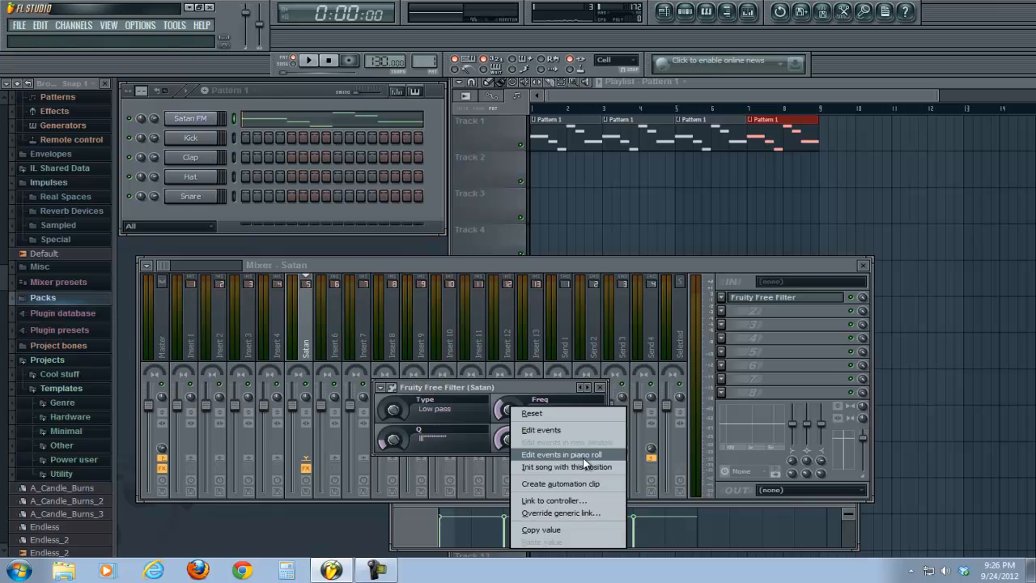
click(561, 454)
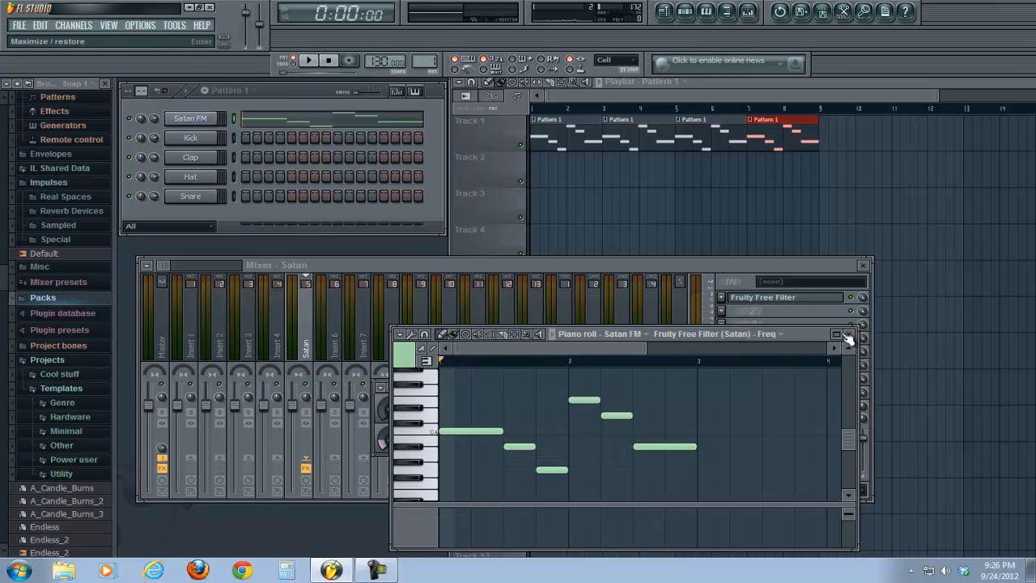
click(838, 334)
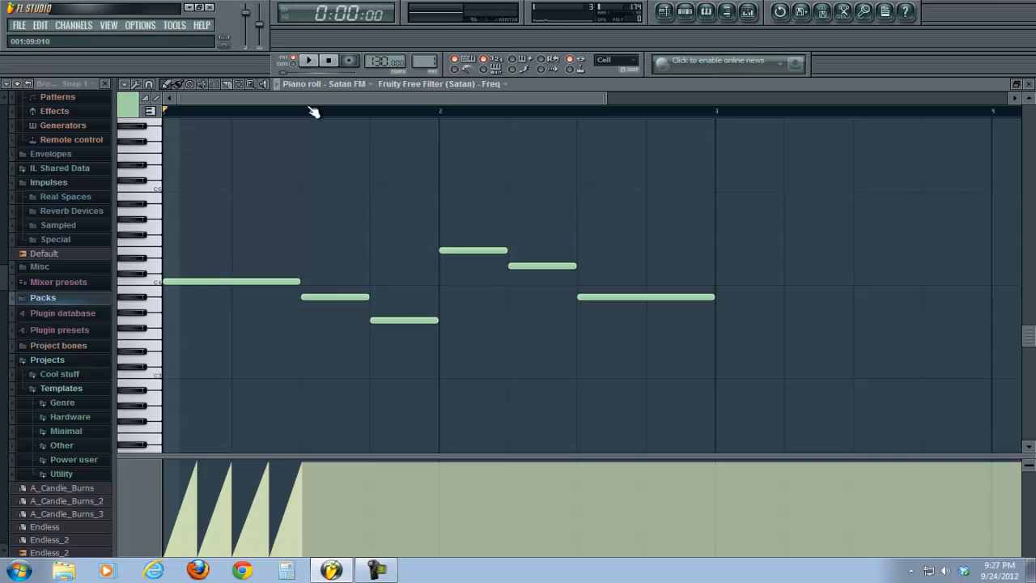
drag(303, 111, 440, 110)
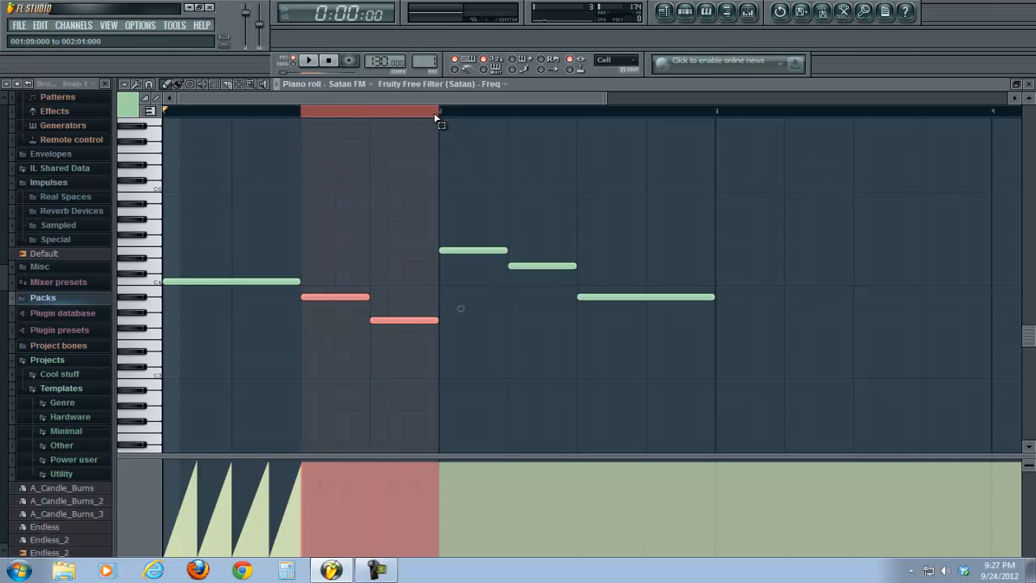
click(126, 85)
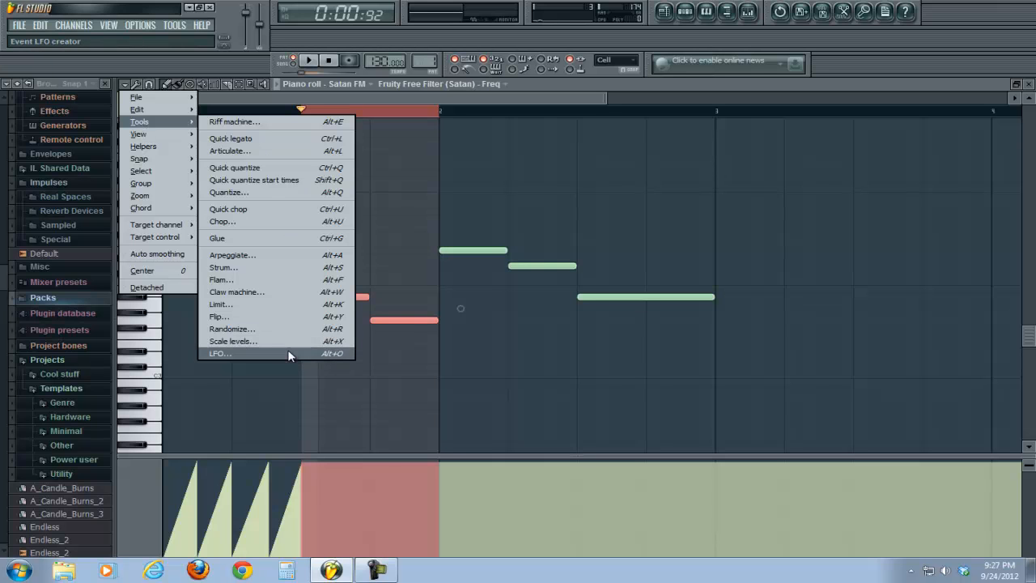
Apply the LFO event tool to the selected Freq span, adjusting Start Value and Range.
click(218, 353)
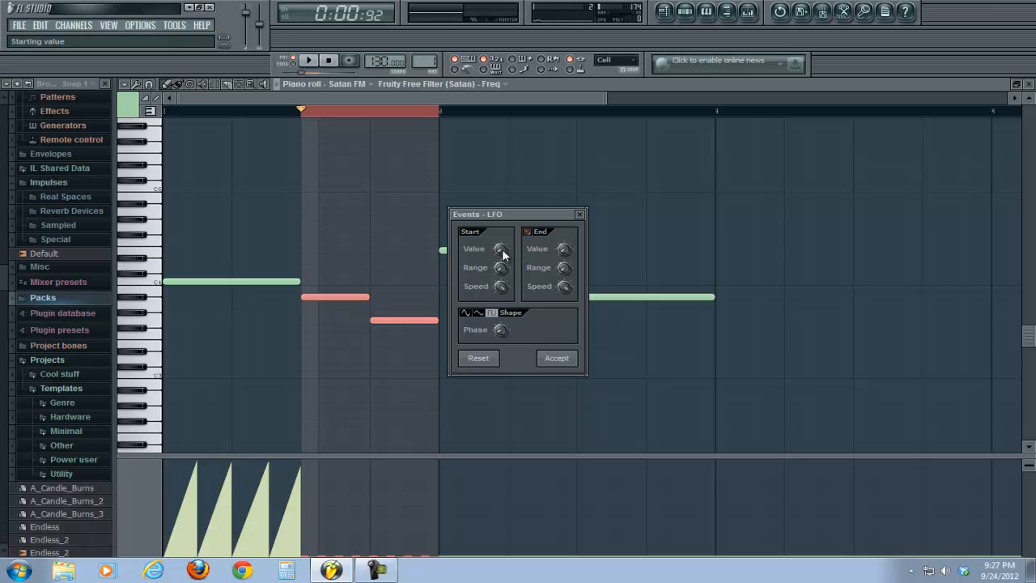
click(528, 232)
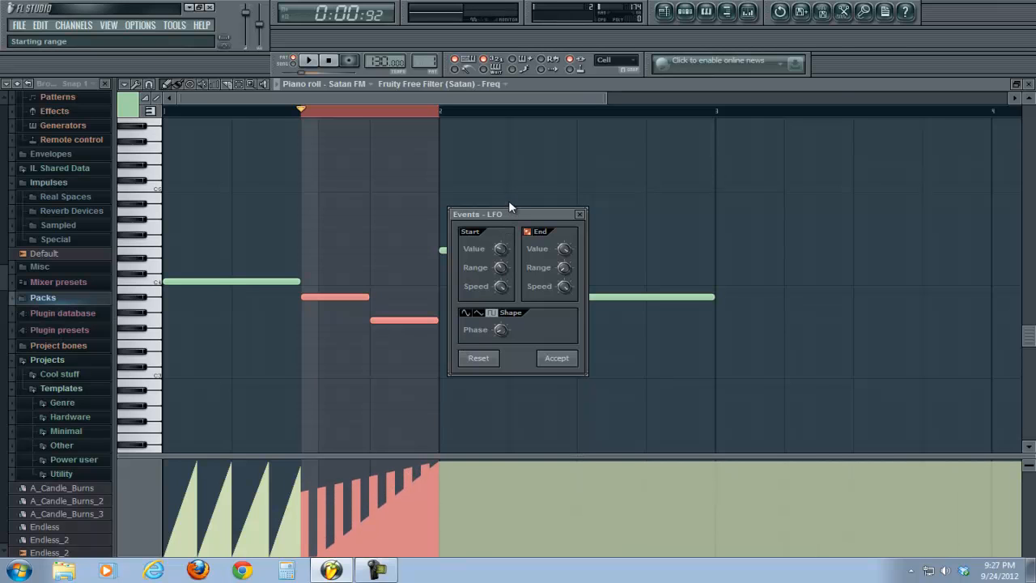
mouse_move(516, 200)
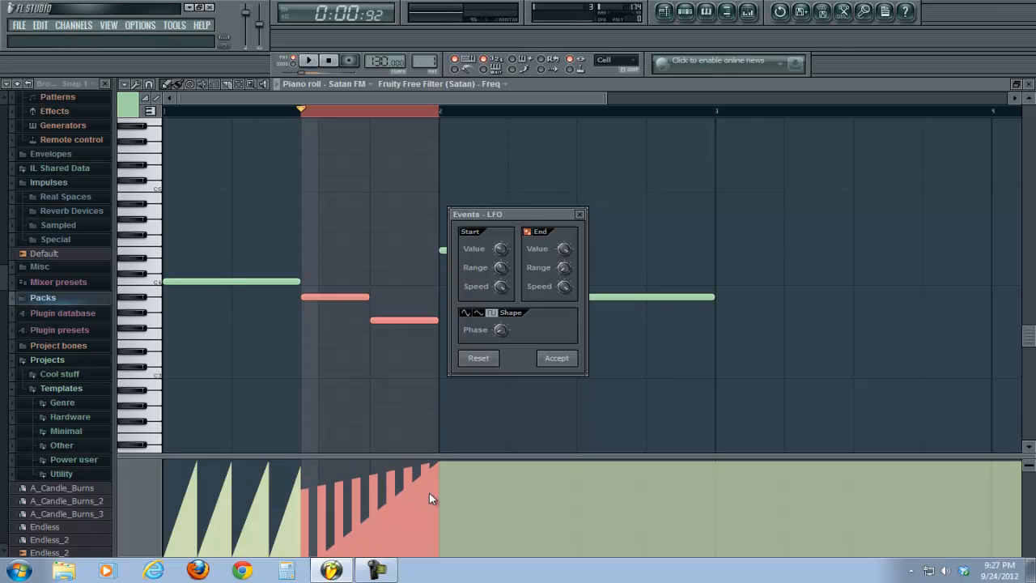
mouse_move(348, 542)
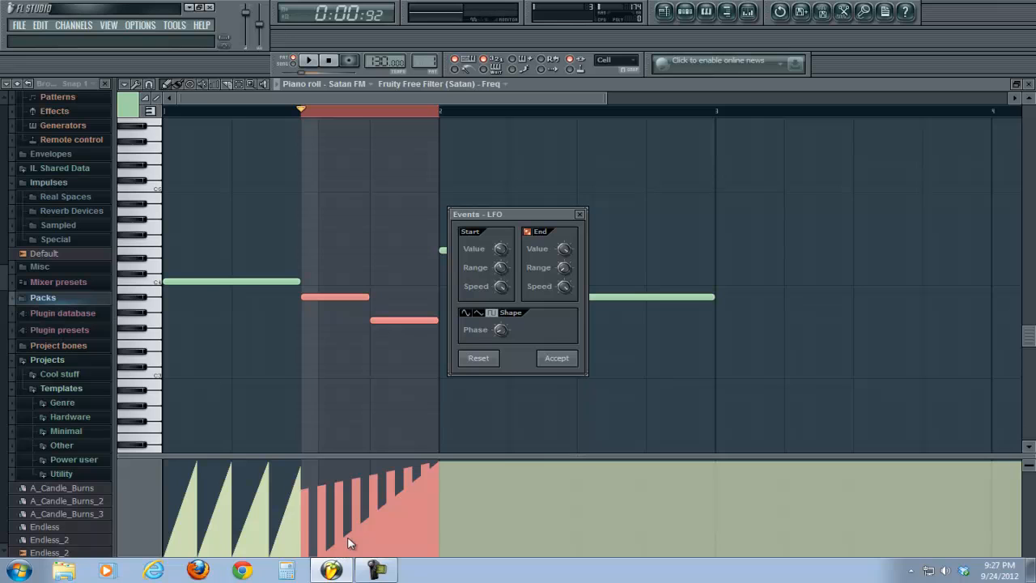
mouse_move(452, 396)
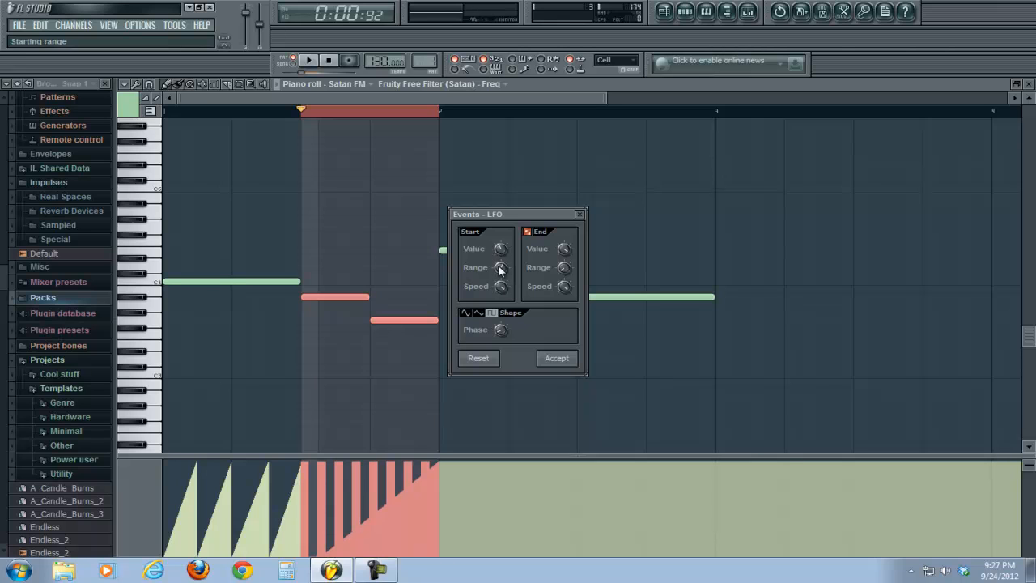
click(557, 358)
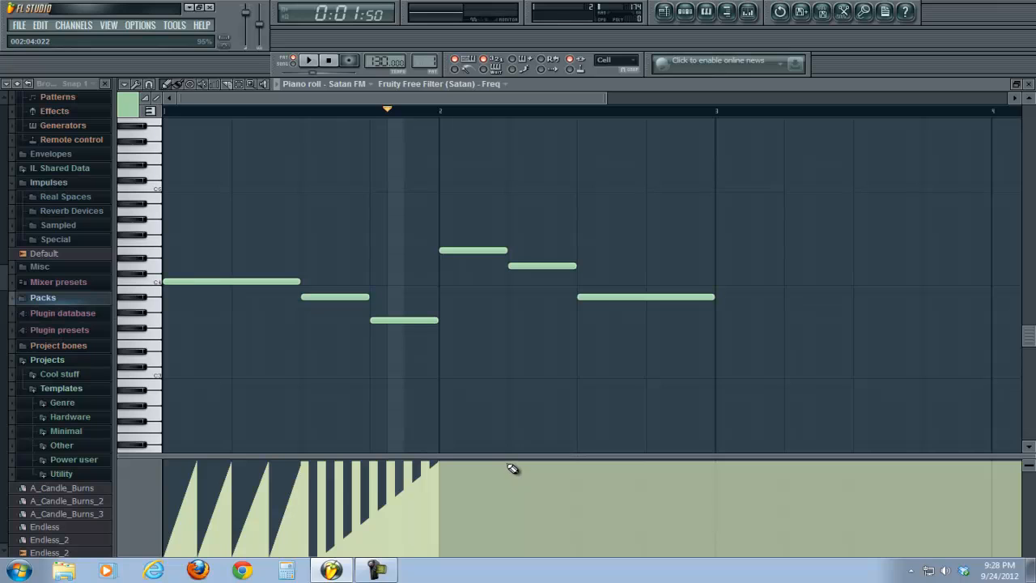
Apply fast LFO pulses under the fifth note and draw a rising ramp under the last.
drag(511, 469, 451, 565)
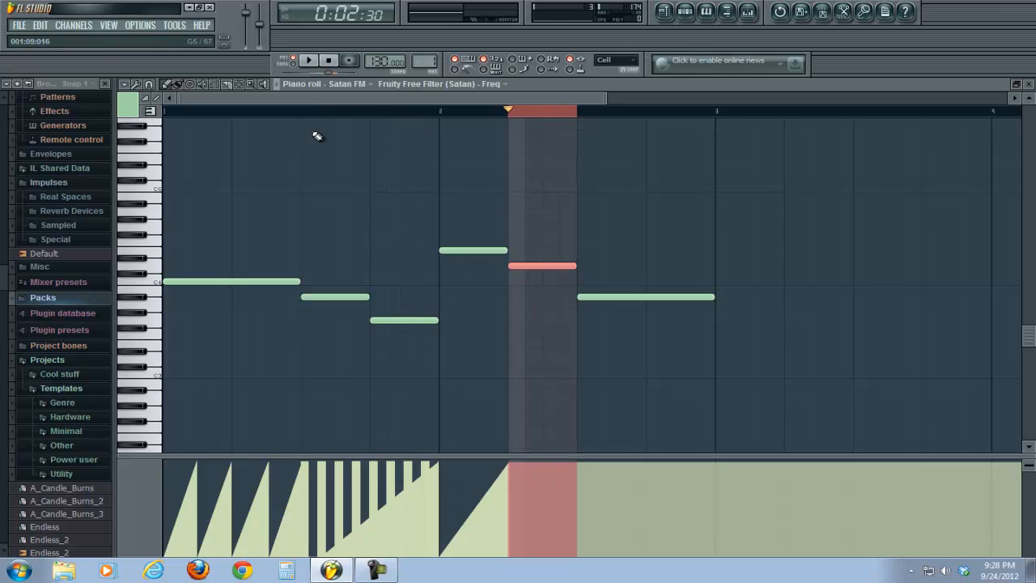
click(126, 85)
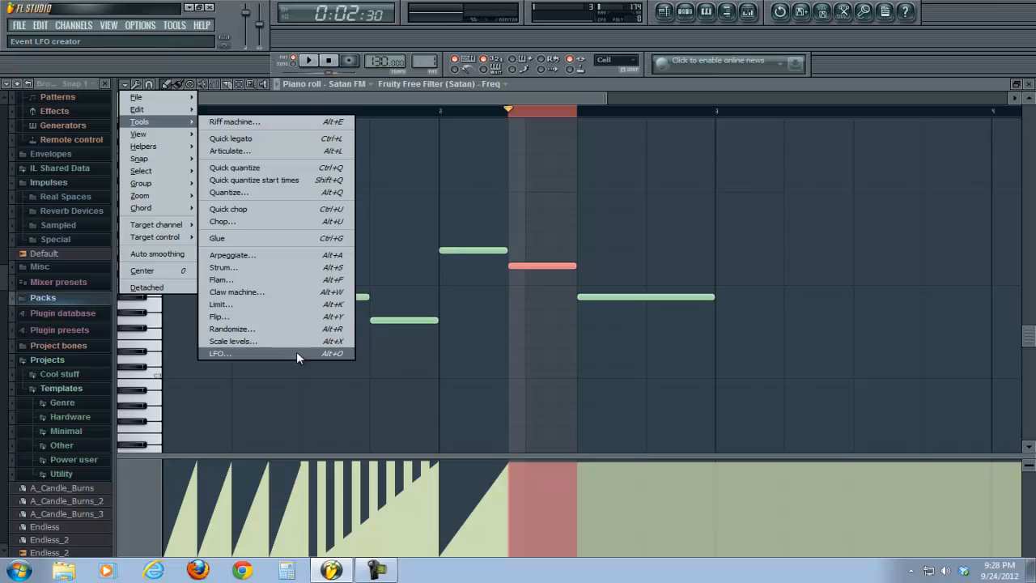
click(219, 354)
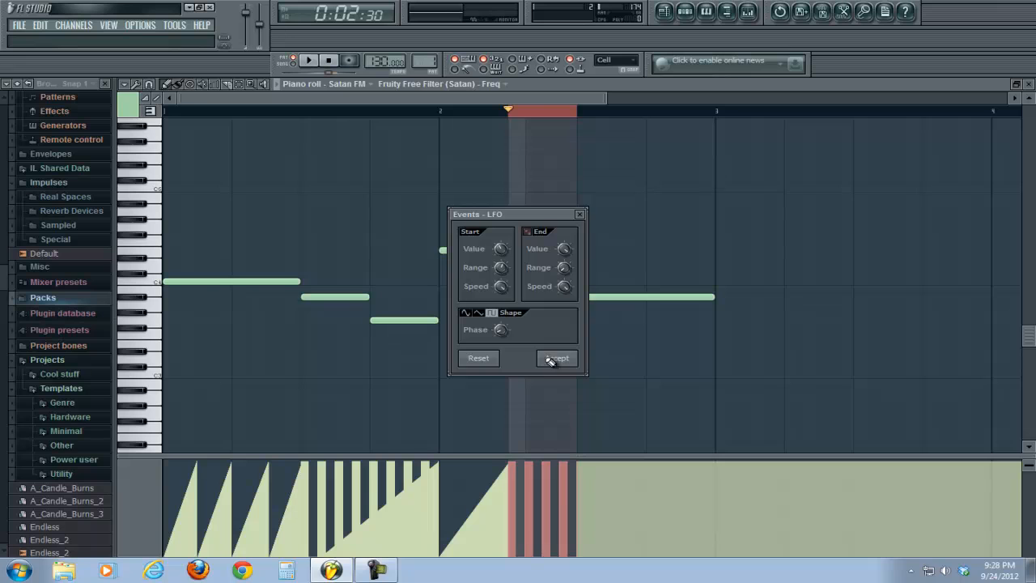
click(557, 358)
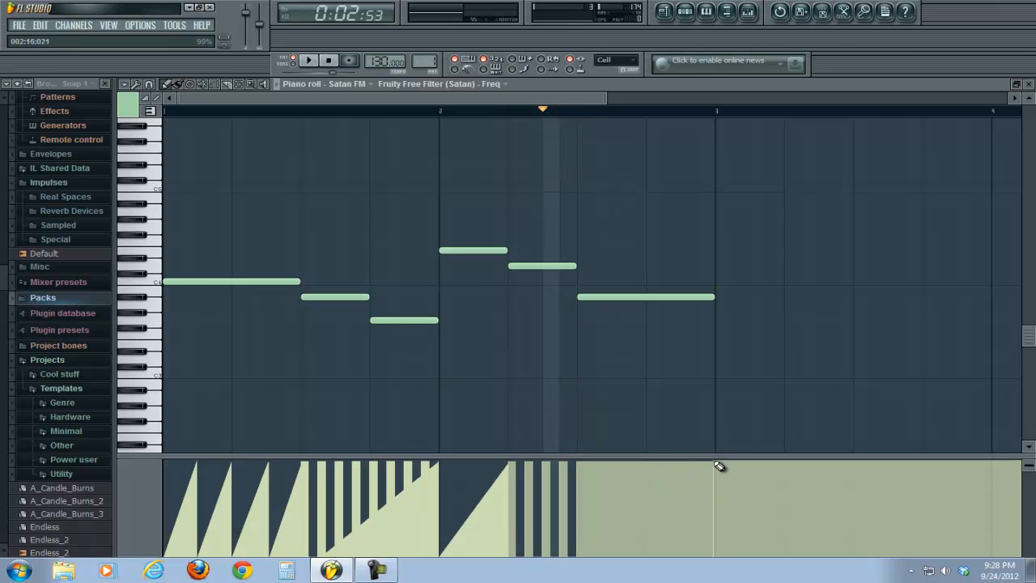
drag(719, 466, 589, 559)
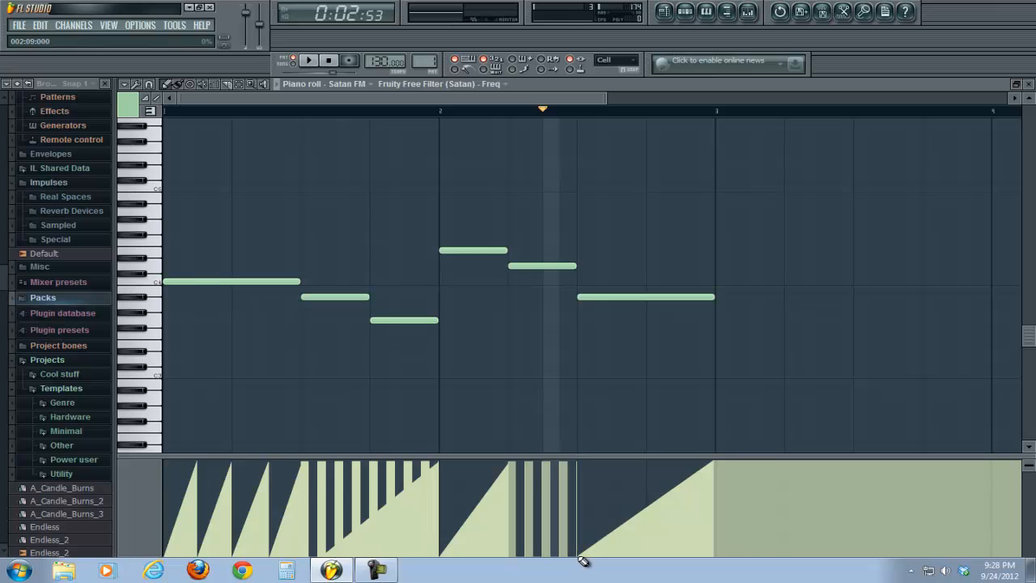
mouse_move(547, 285)
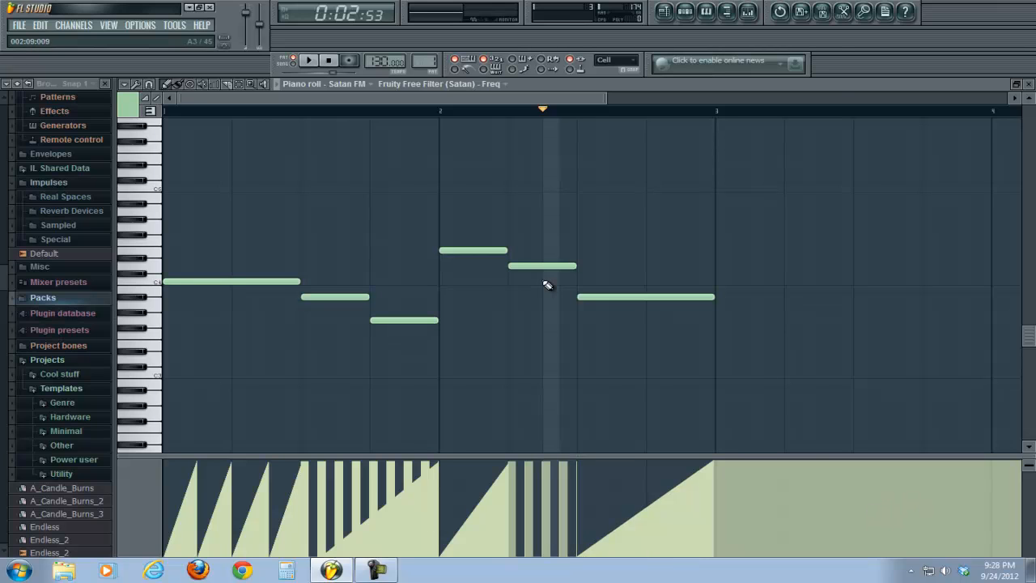
click(308, 60)
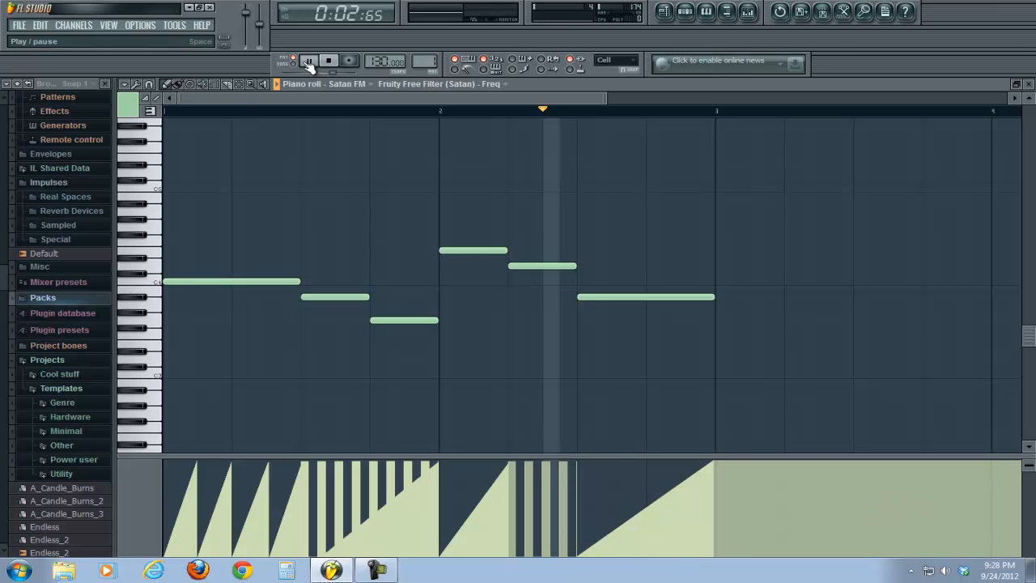
click(328, 60)
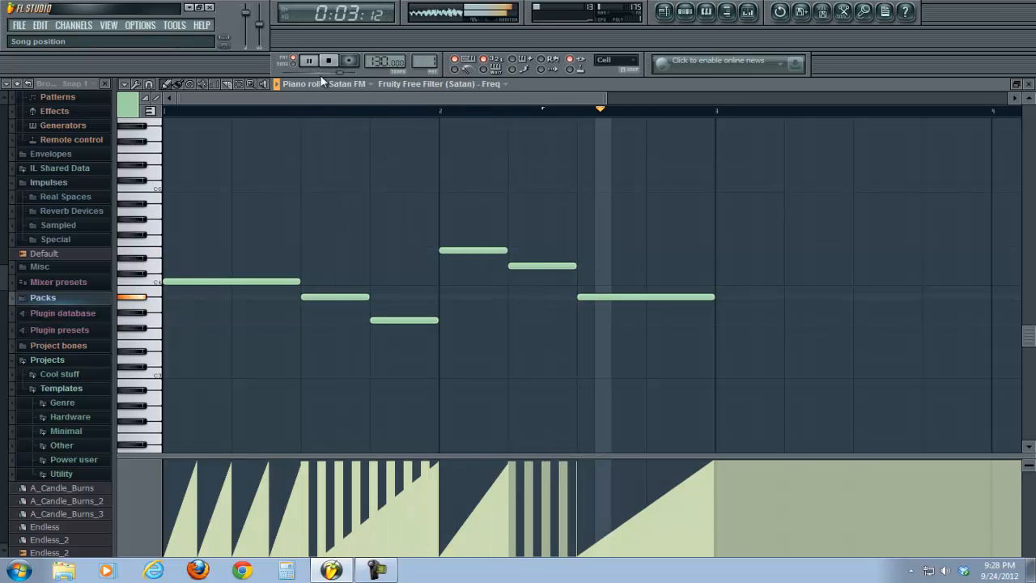
click(309, 61)
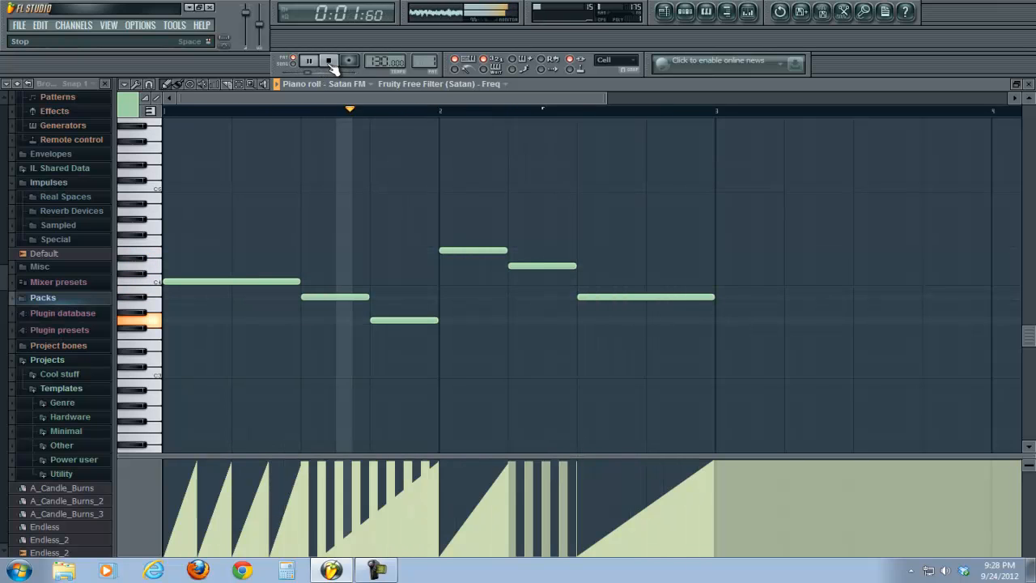
click(308, 61)
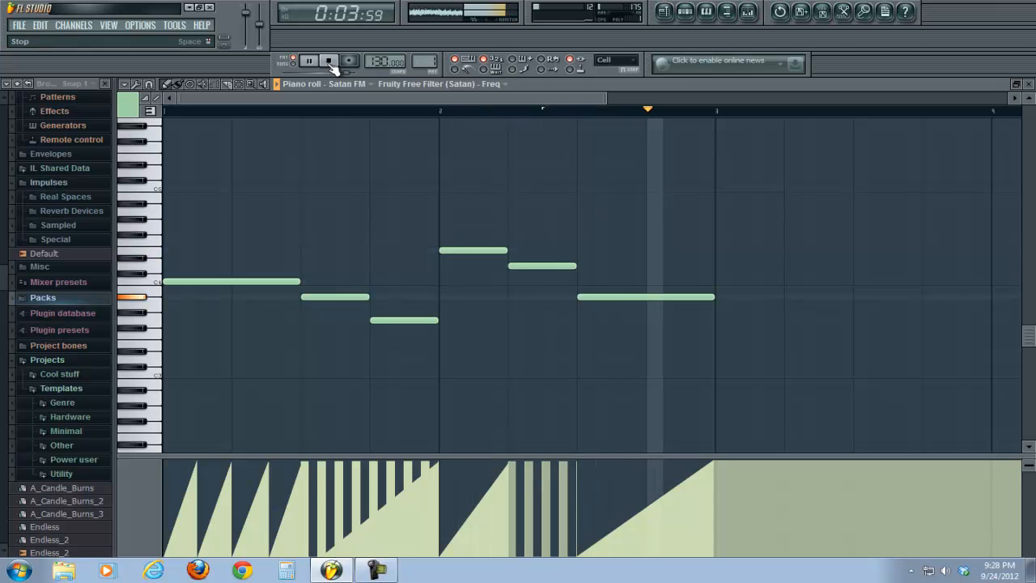
click(308, 60)
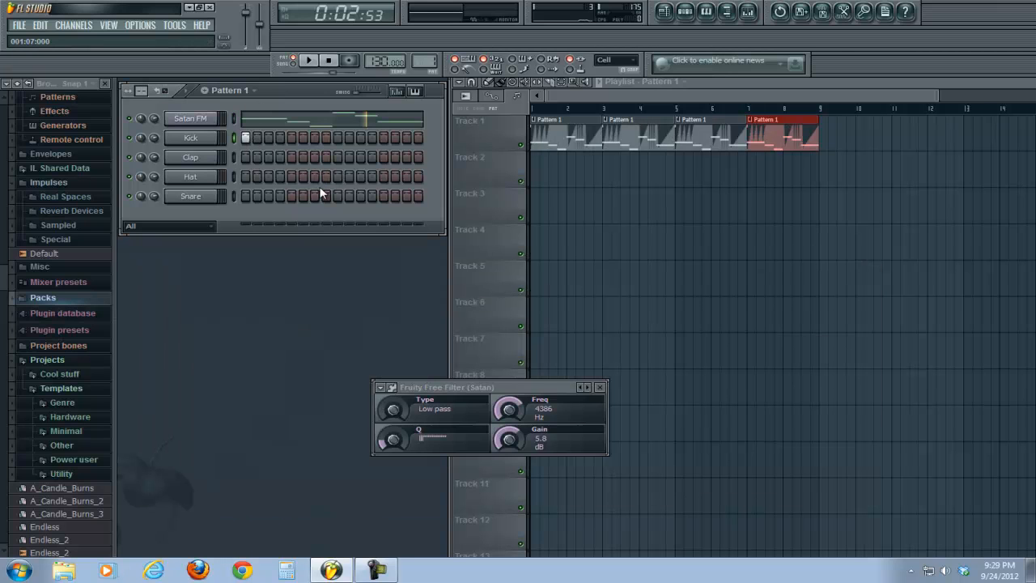
Add a snare hit, adjust controls during playback, stop, and open the synth channel's settings.
click(336, 196)
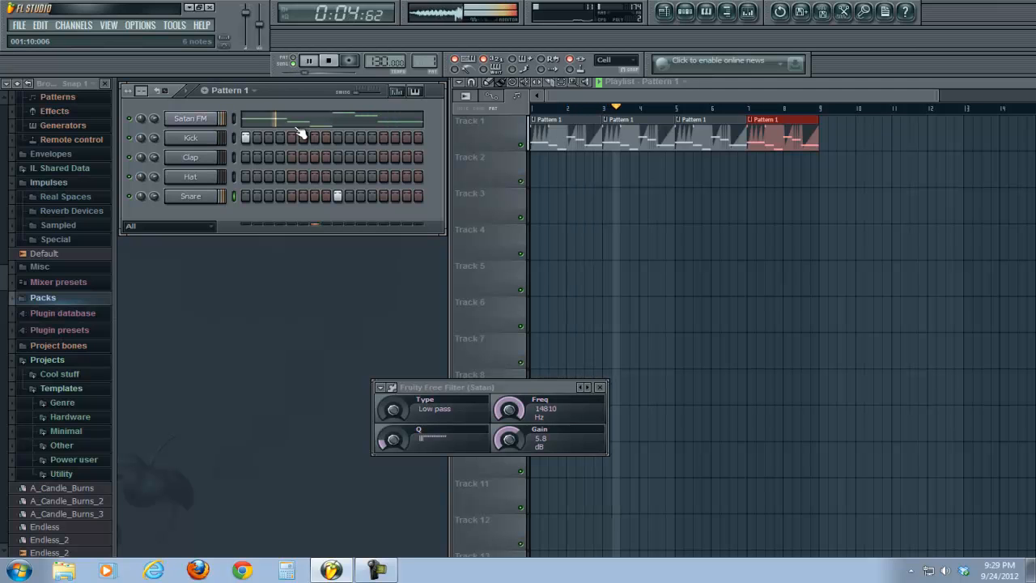
drag(510, 408, 510, 437)
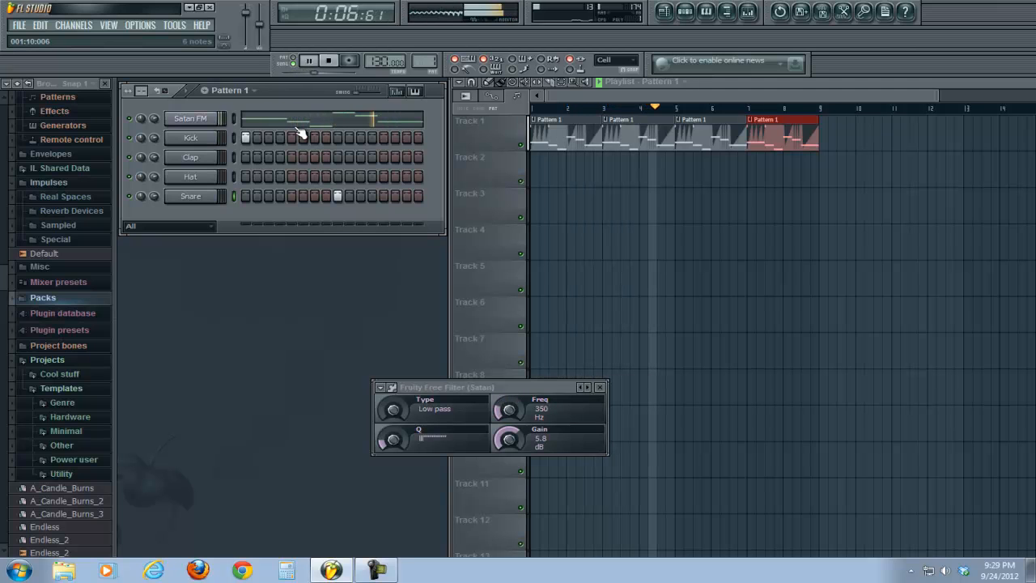
drag(510, 408, 510, 388)
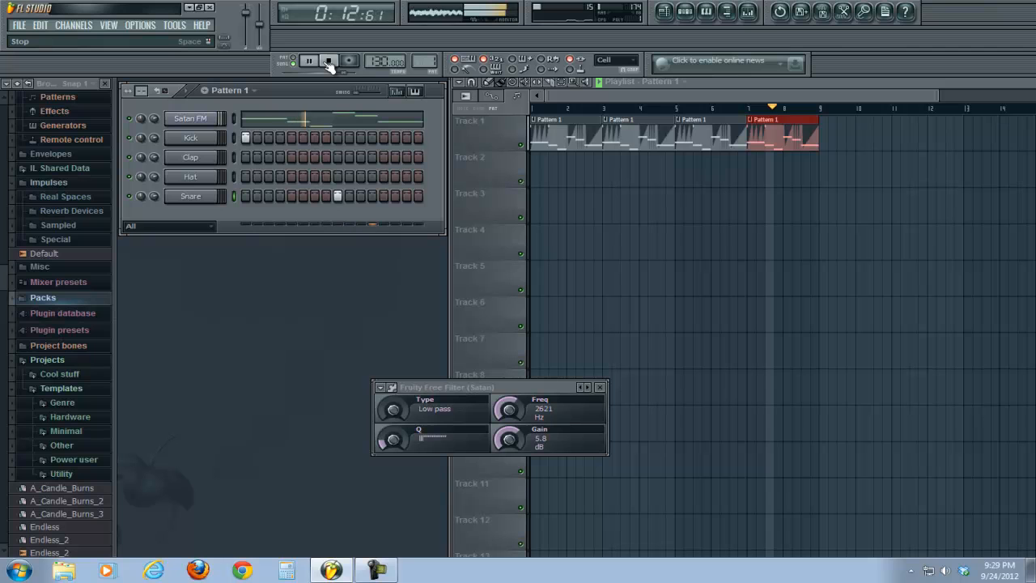
drag(509, 409, 514, 389)
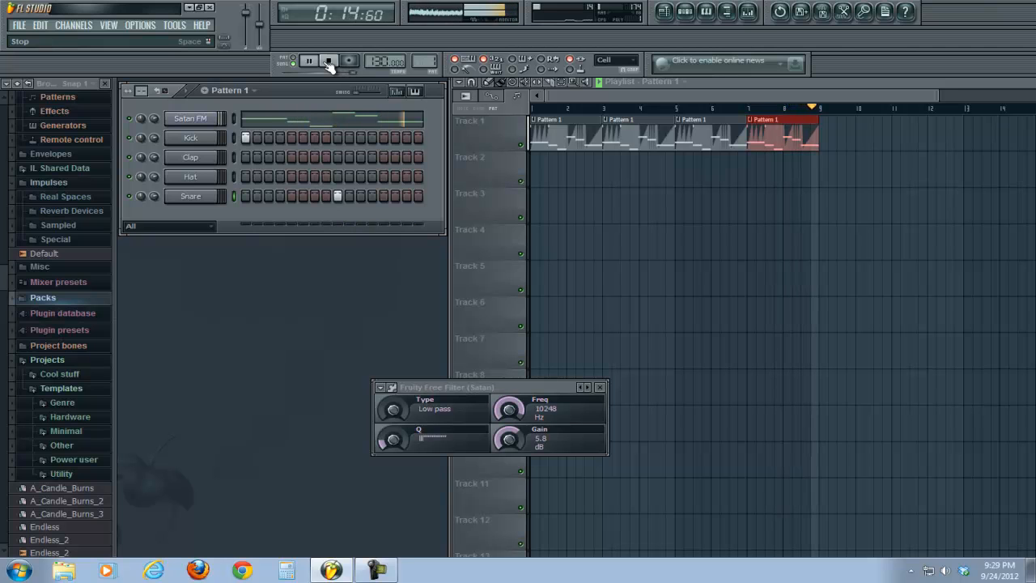
click(328, 60)
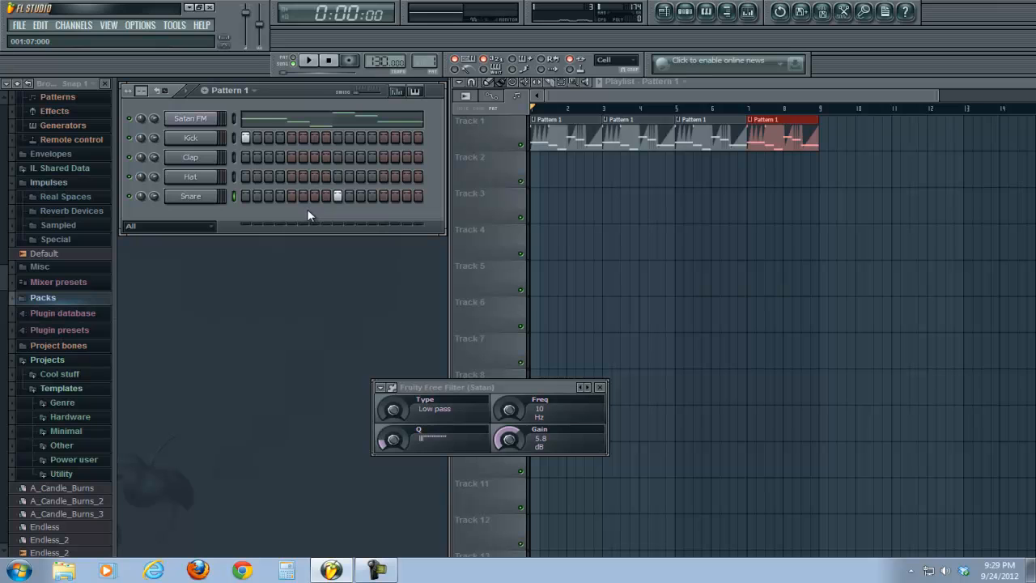
mouse_move(318, 111)
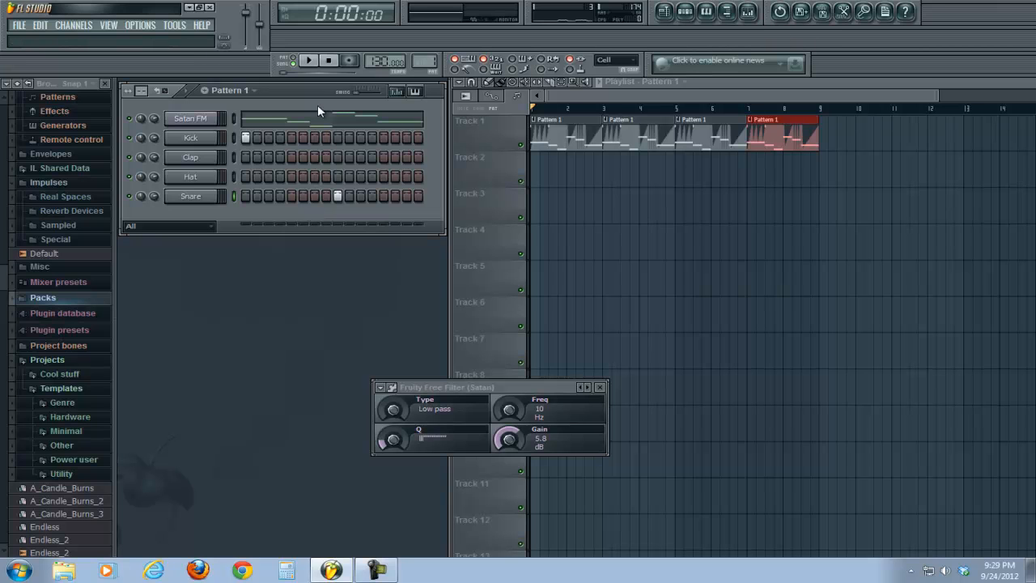
click(190, 118)
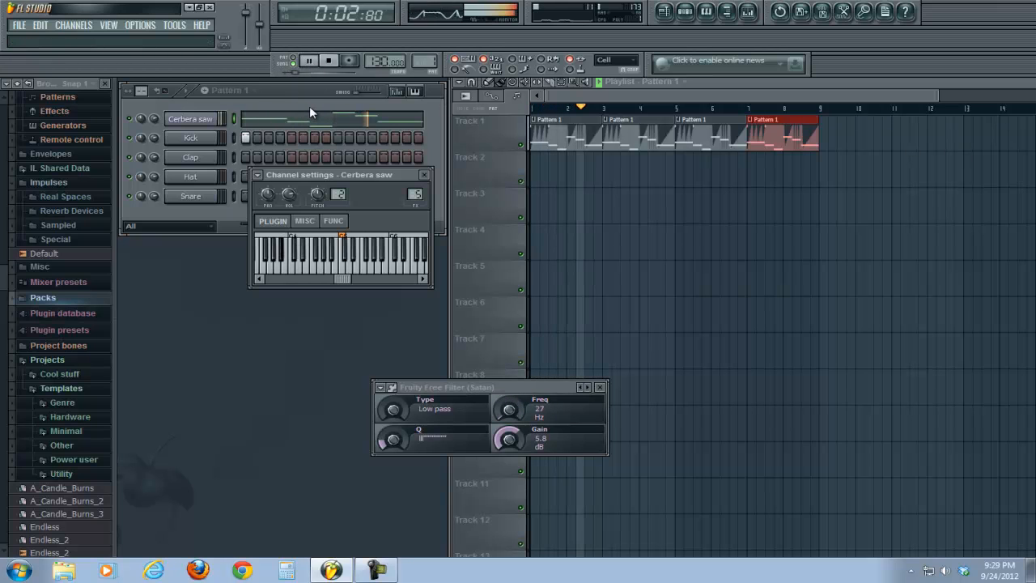
click(328, 61)
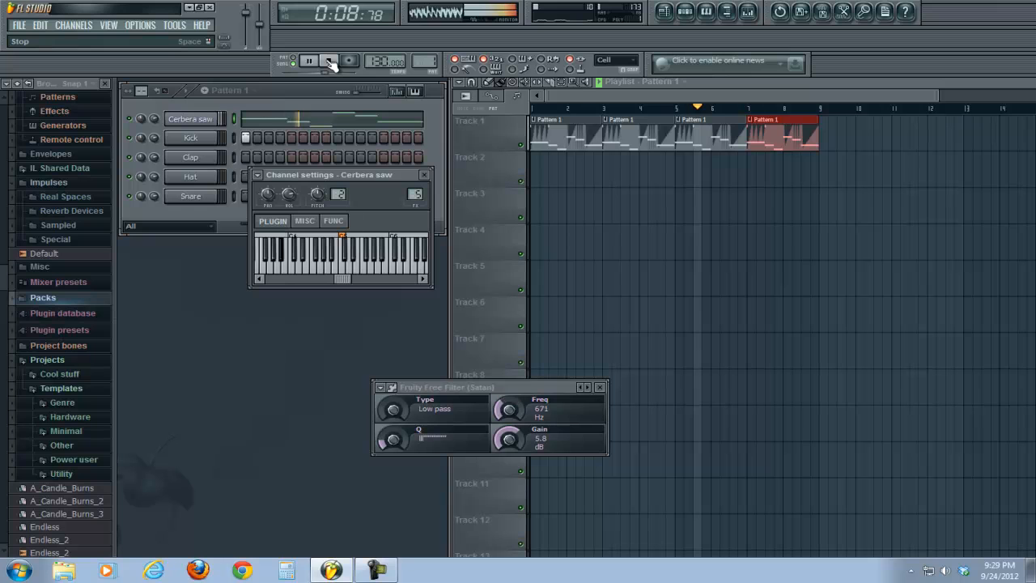
drag(510, 409, 510, 381)
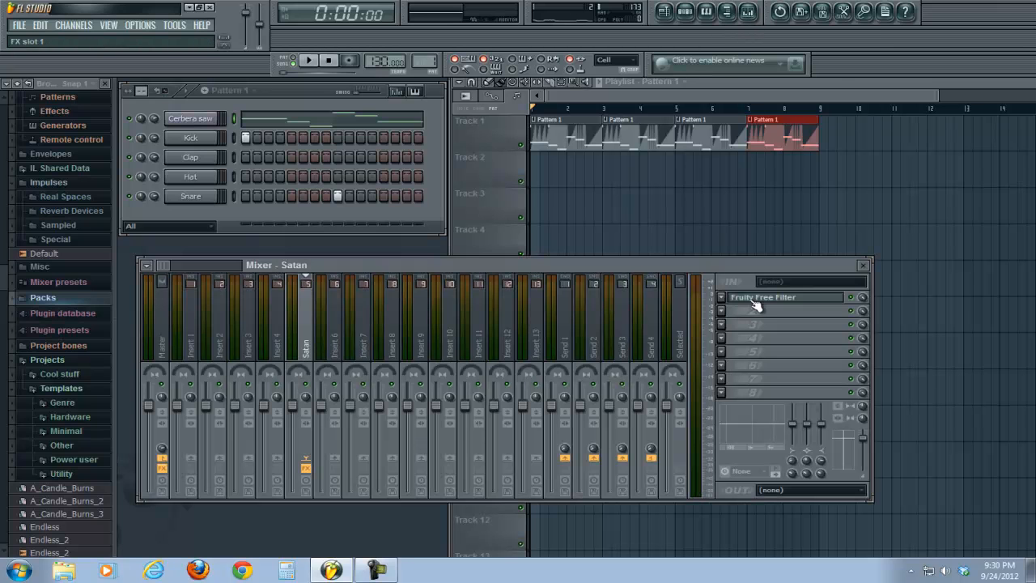
Open Fruity Free Filter and create an automation clip from its Freq knob.
click(763, 297)
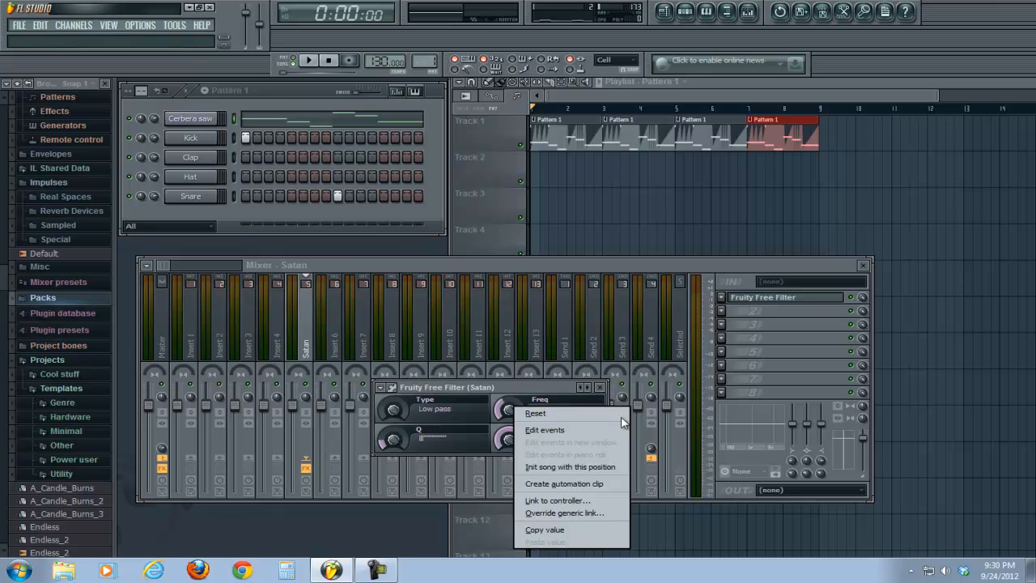
mouse_move(564, 484)
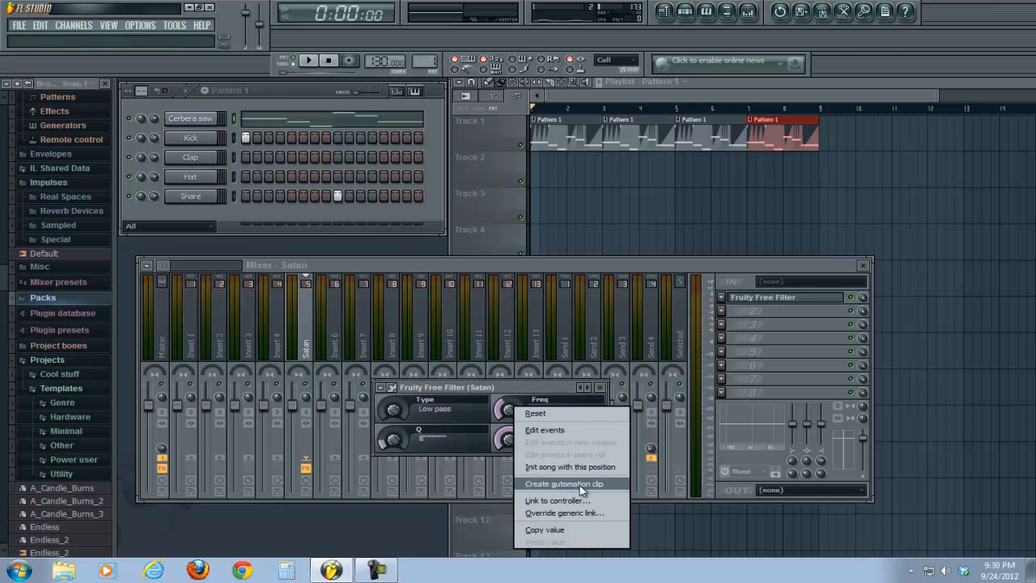
click(565, 483)
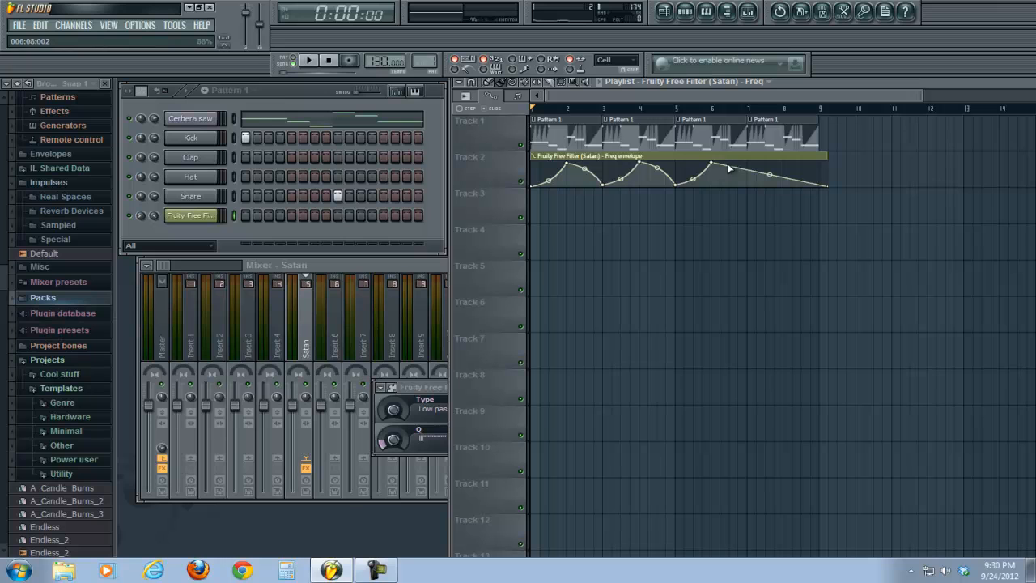
Curve the Freq envelope into swells, then reopen the Cerbera saw notes and Fruity Free Filter.
drag(728, 168, 768, 188)
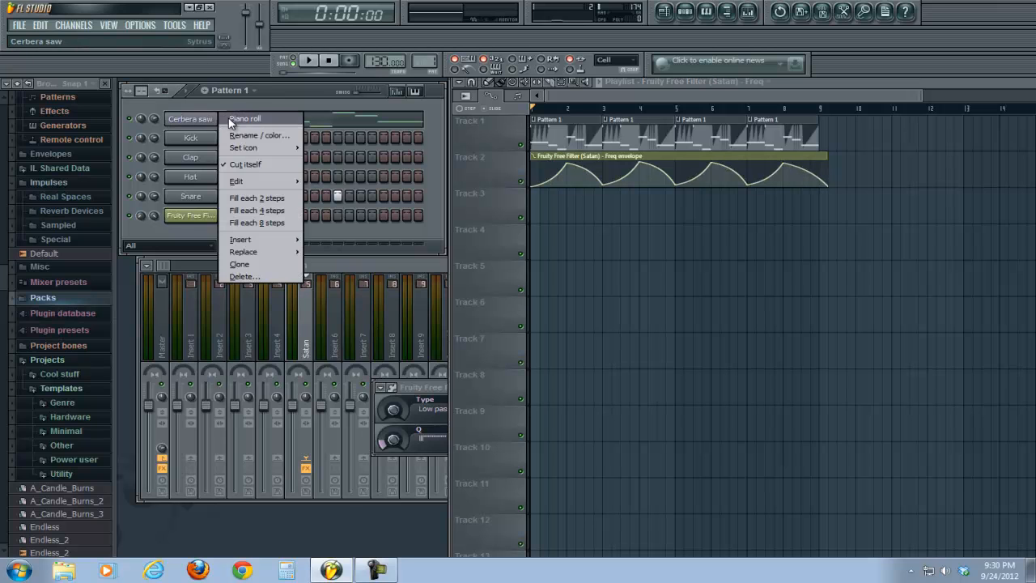
click(244, 119)
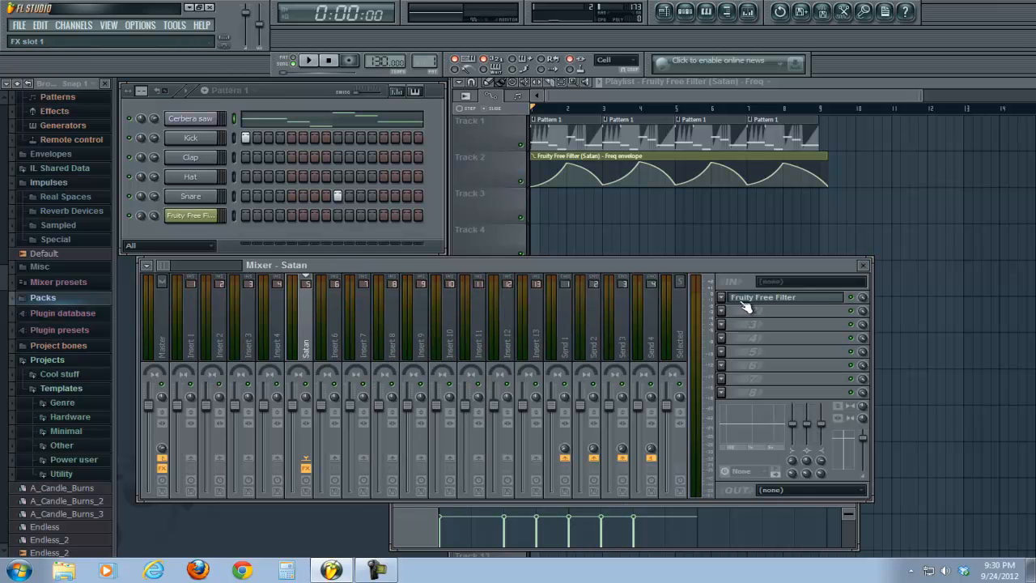
click(763, 297)
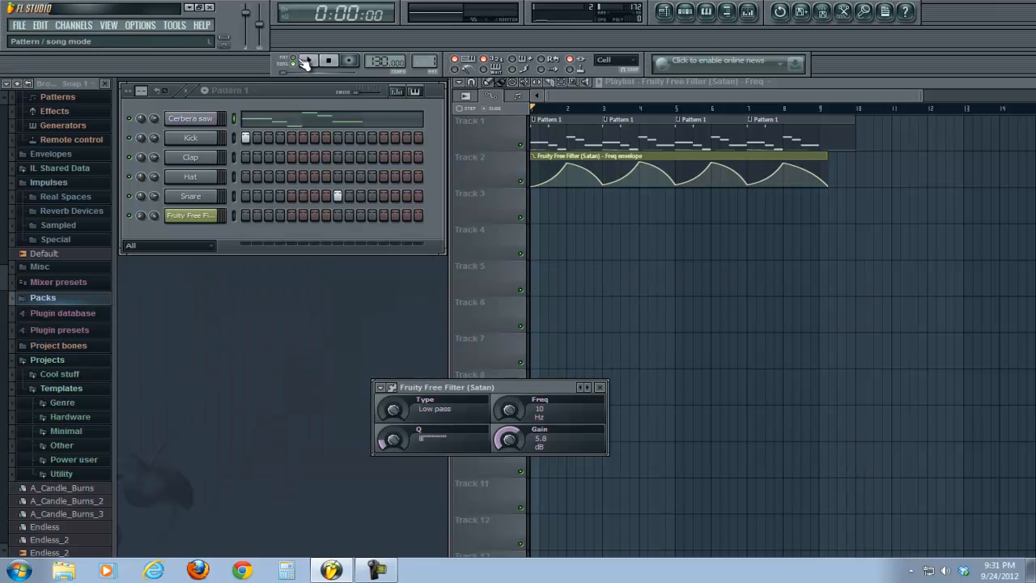
click(307, 61)
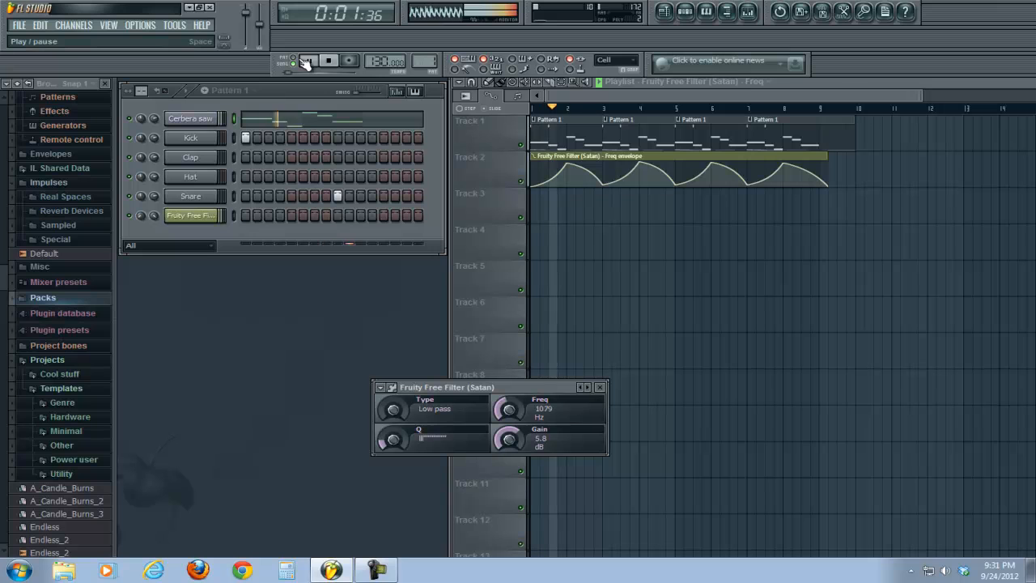
click(309, 60)
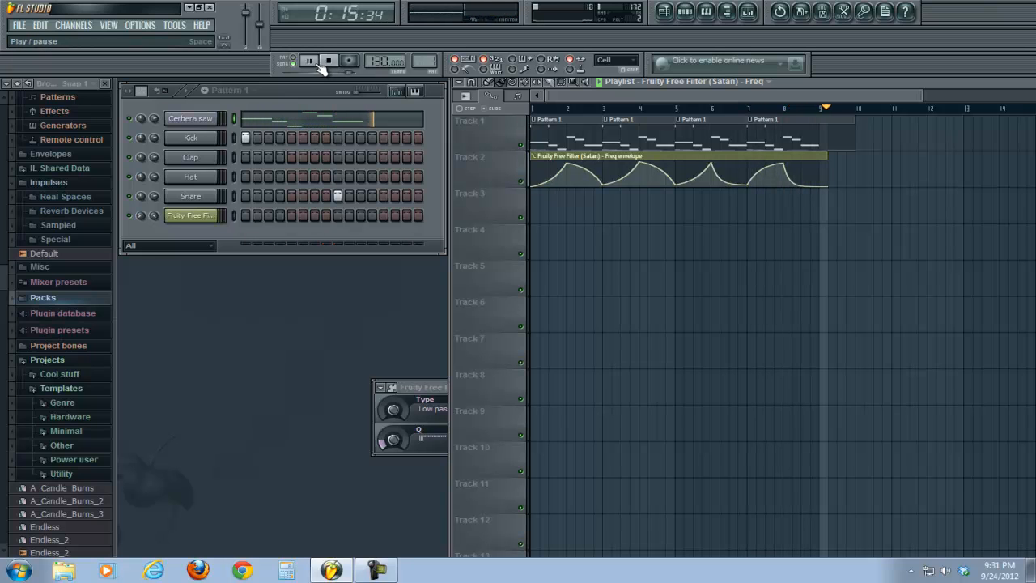
click(328, 60)
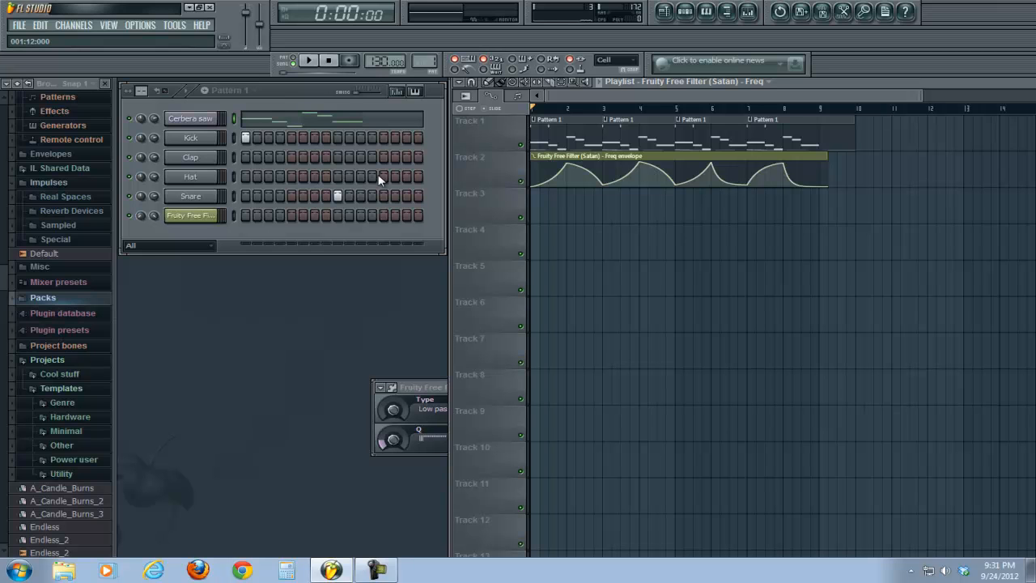